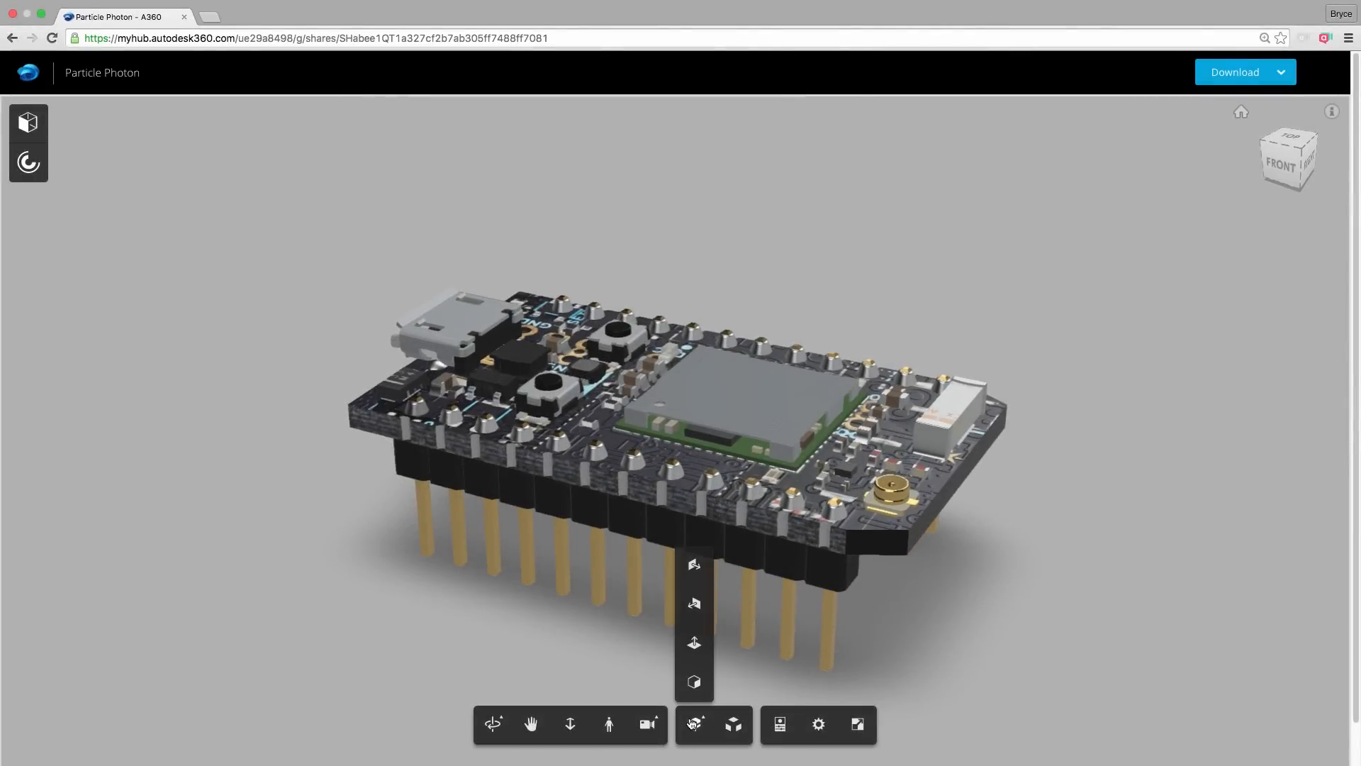
Cut the Particle Photon board with a section plane and slide the cut so the pin headers remain.
left_click(695, 725)
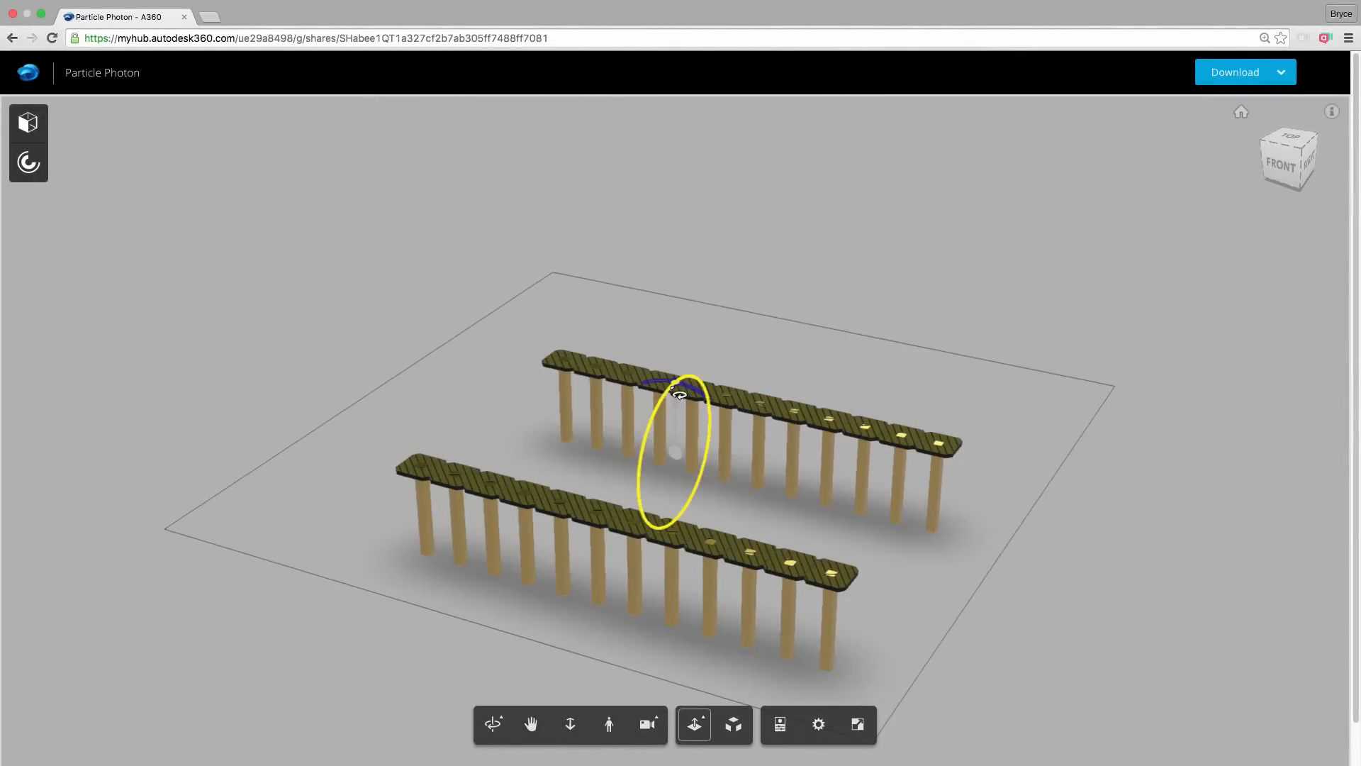
left_click_drag(679, 393, 668, 373)
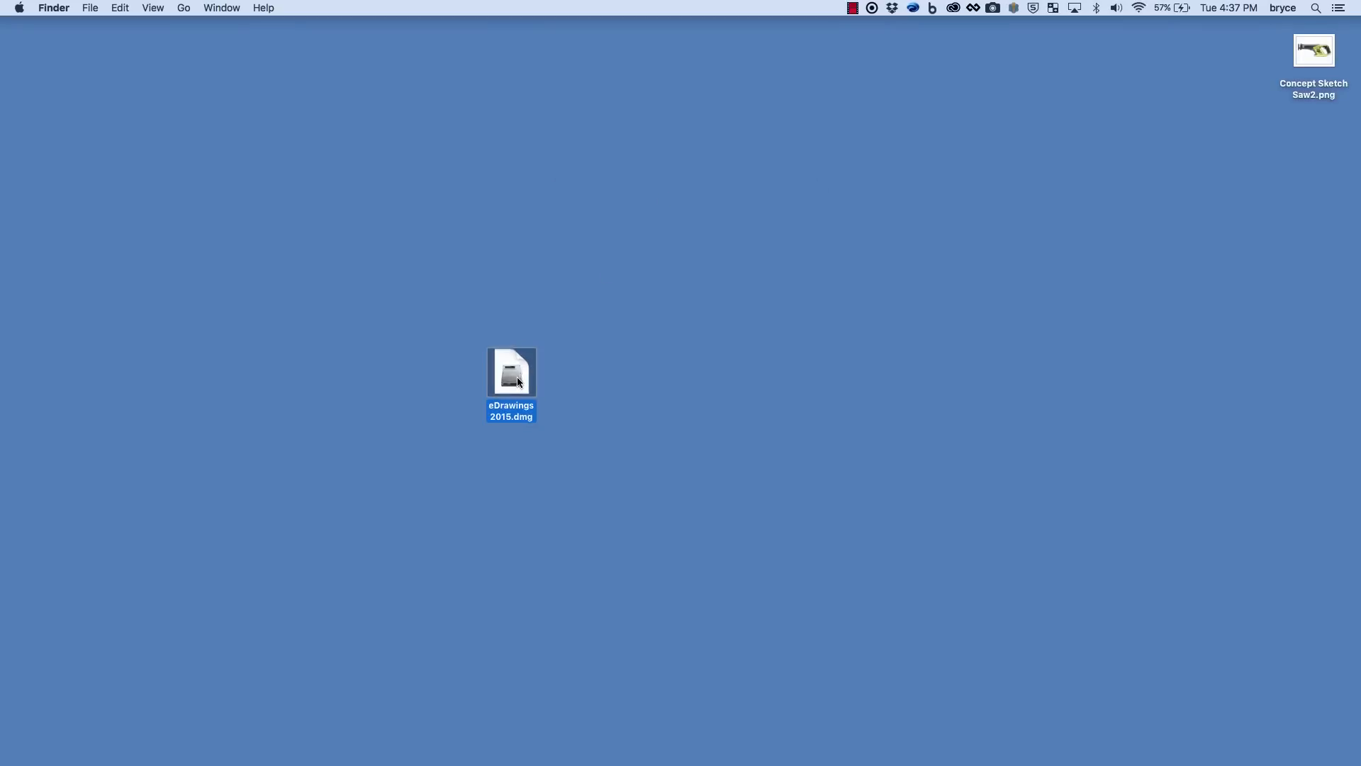
Mount eDrawings 2015.dmg from the desktop and bring up its installer window.
double_click(511, 370)
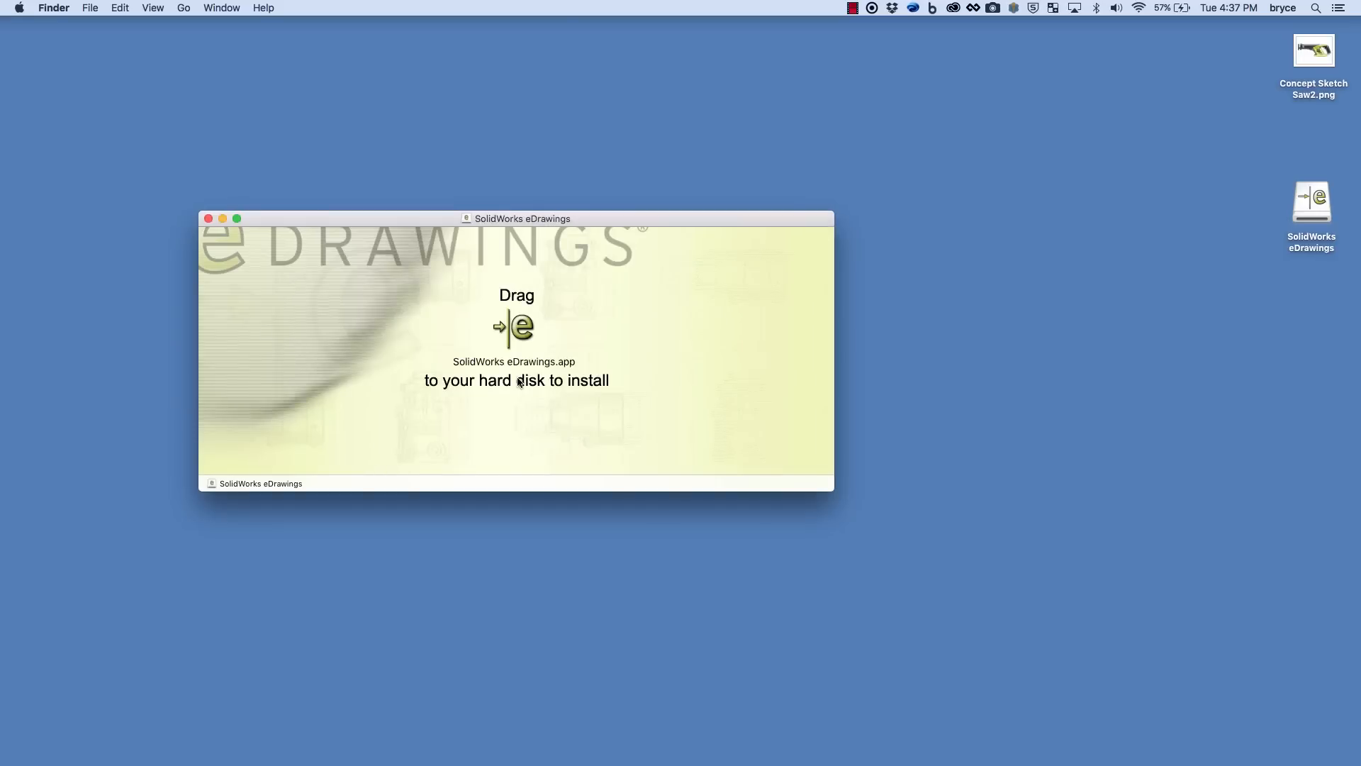
left_click_drag(514, 327, 544, 165)
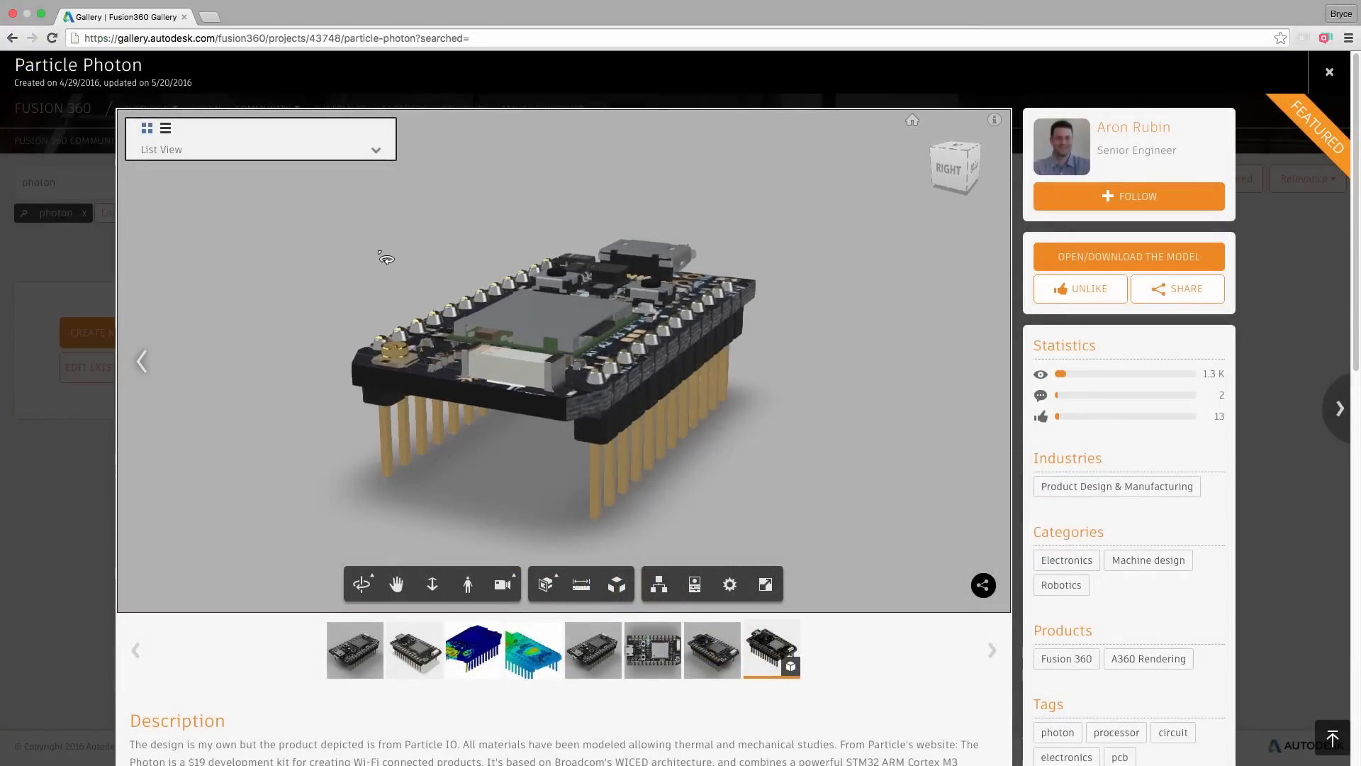
View the two thermal simulation images and another project image of the Photon.
left_click(473, 649)
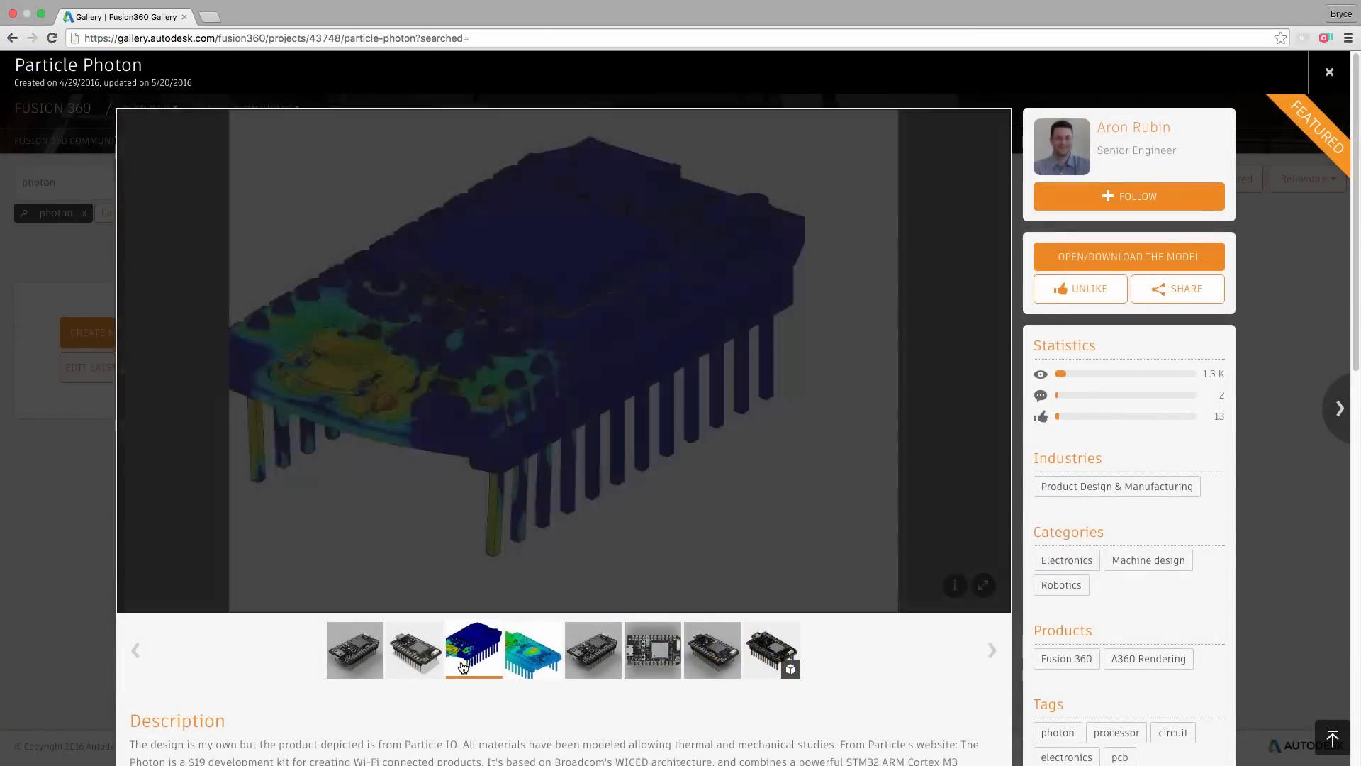
left_click(531, 650)
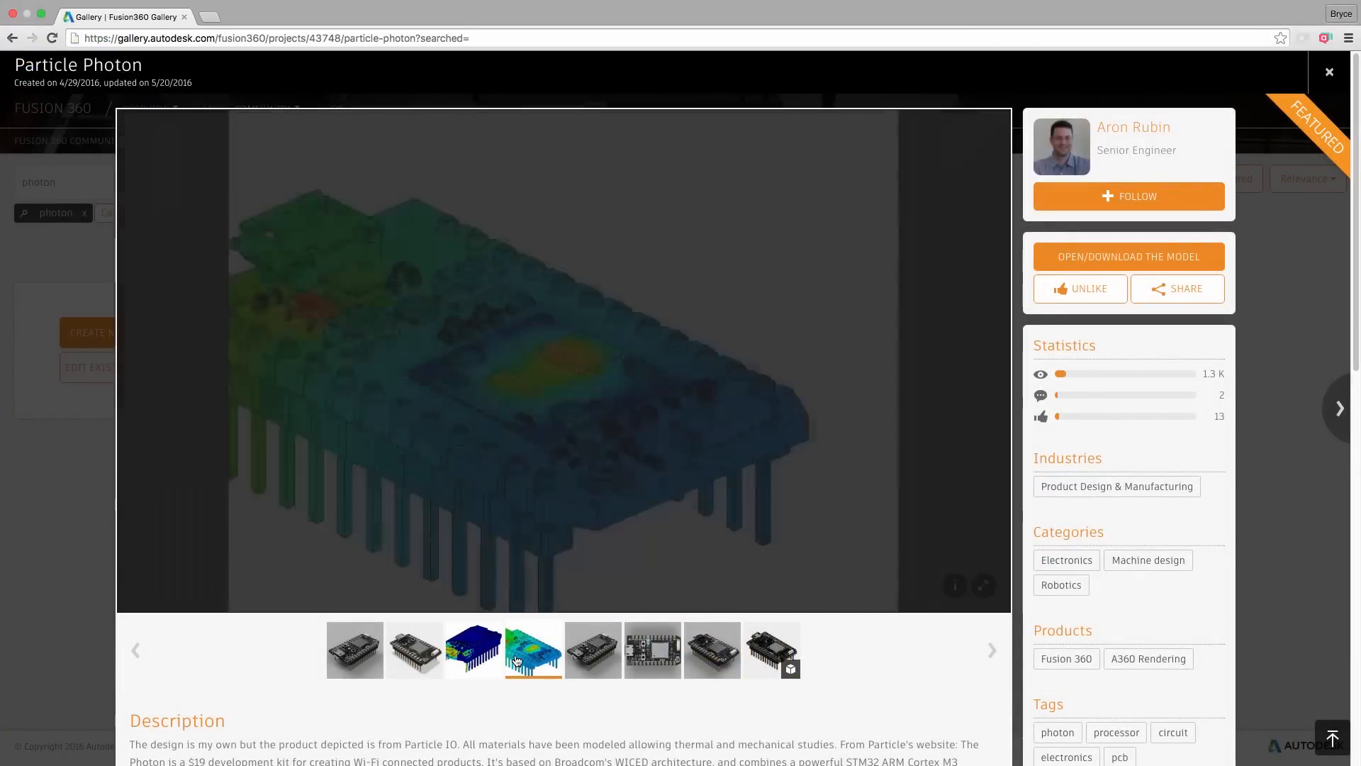
left_click(1128, 256)
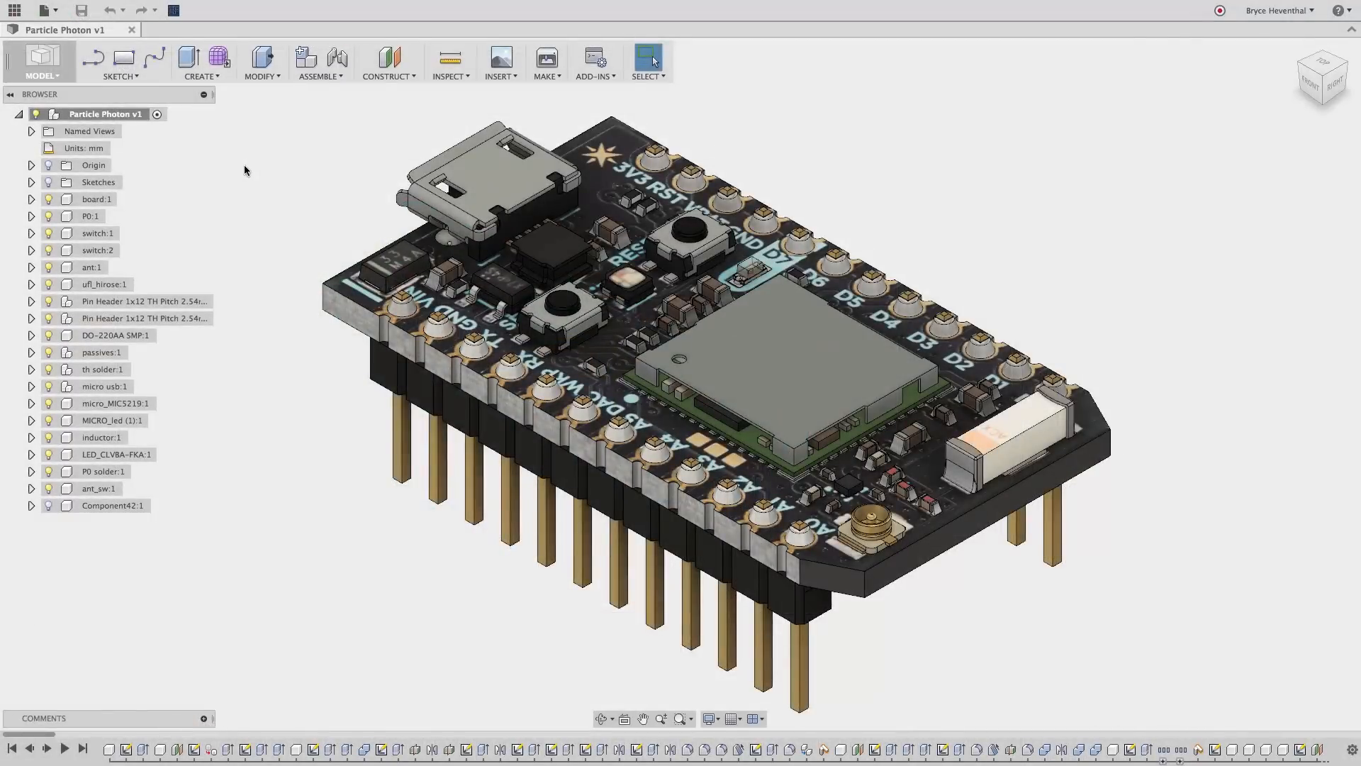
mouse_move(51, 10)
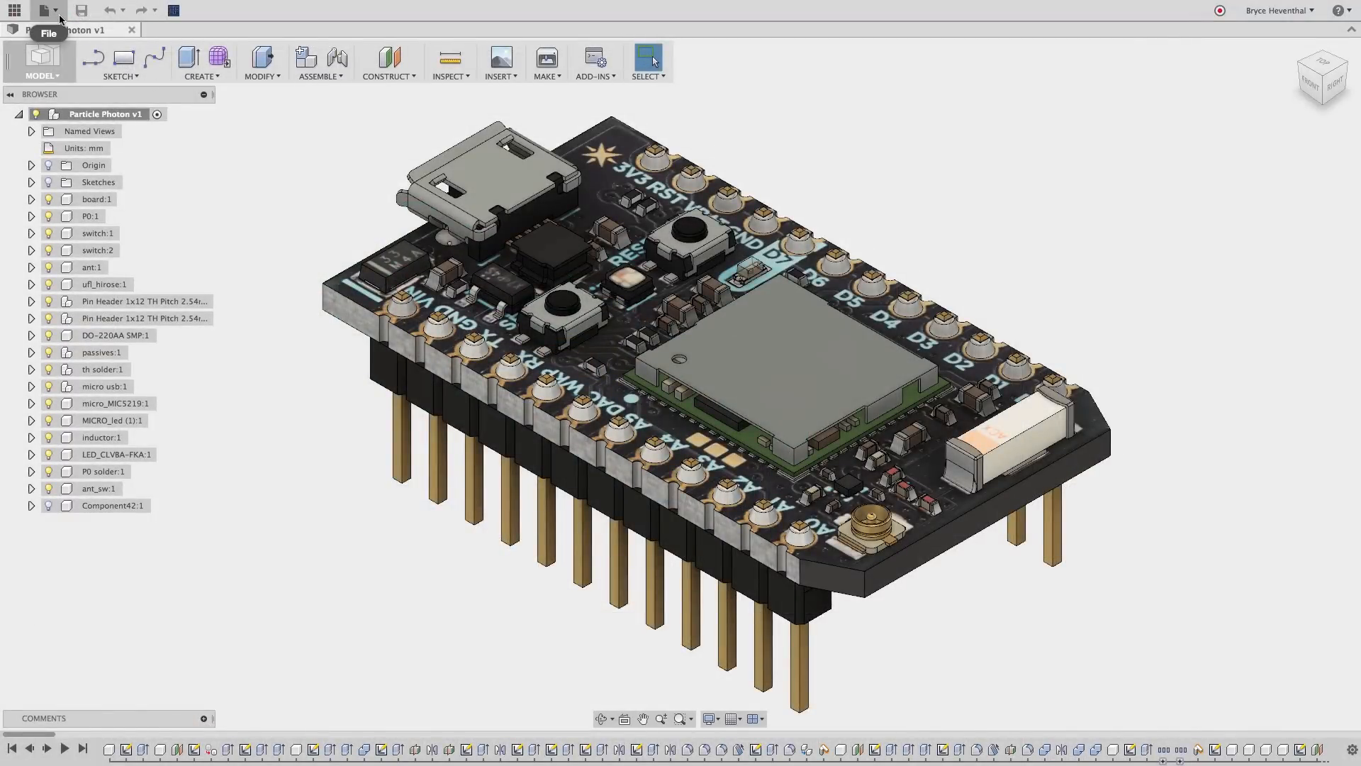
left_click(50, 10)
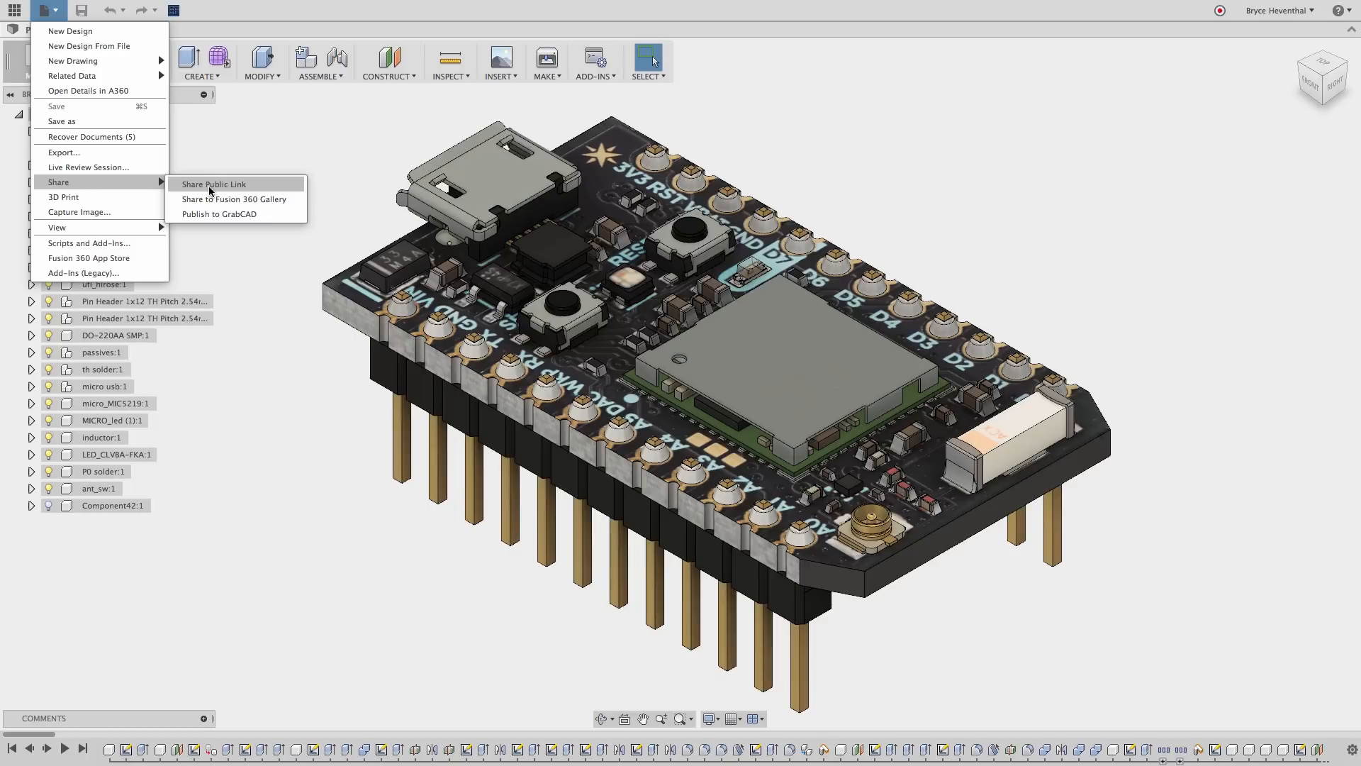
left_click(212, 182)
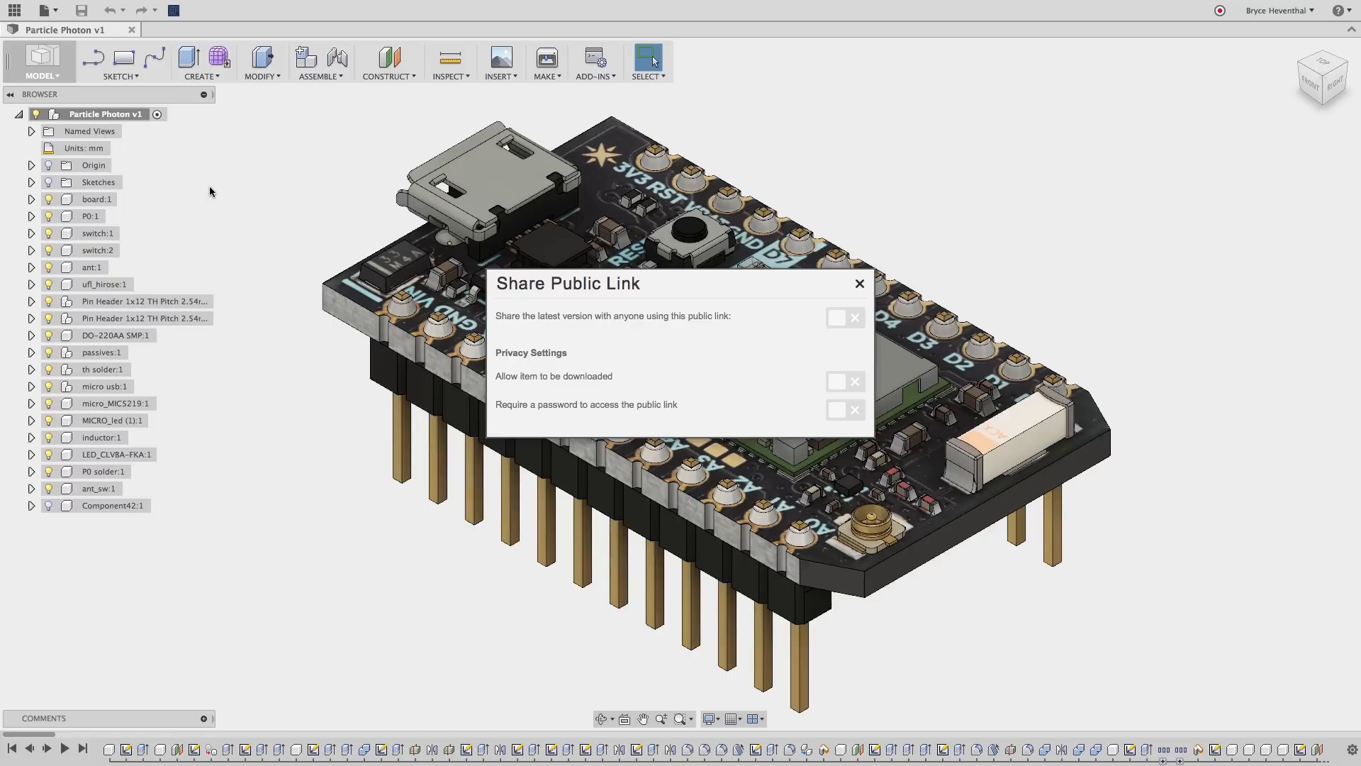
left_click(843, 316)
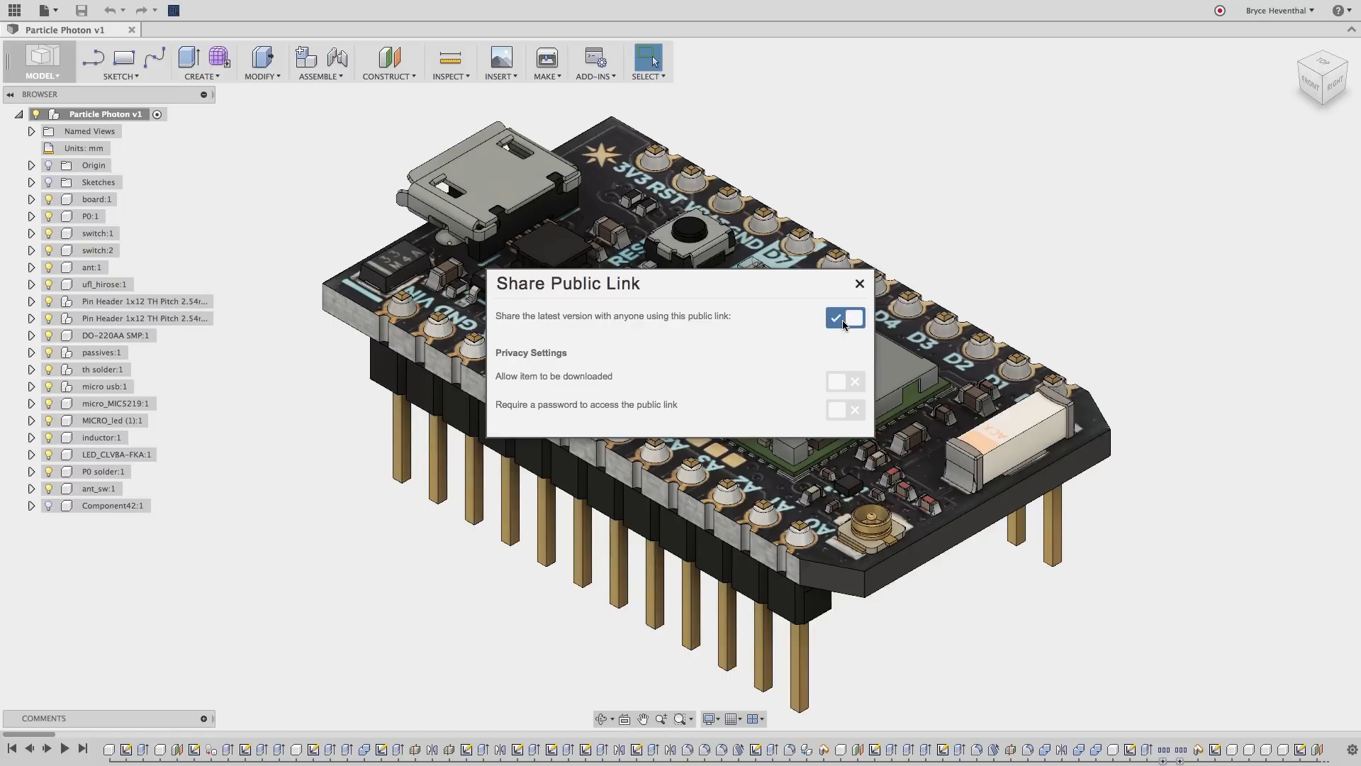
left_click(842, 318)
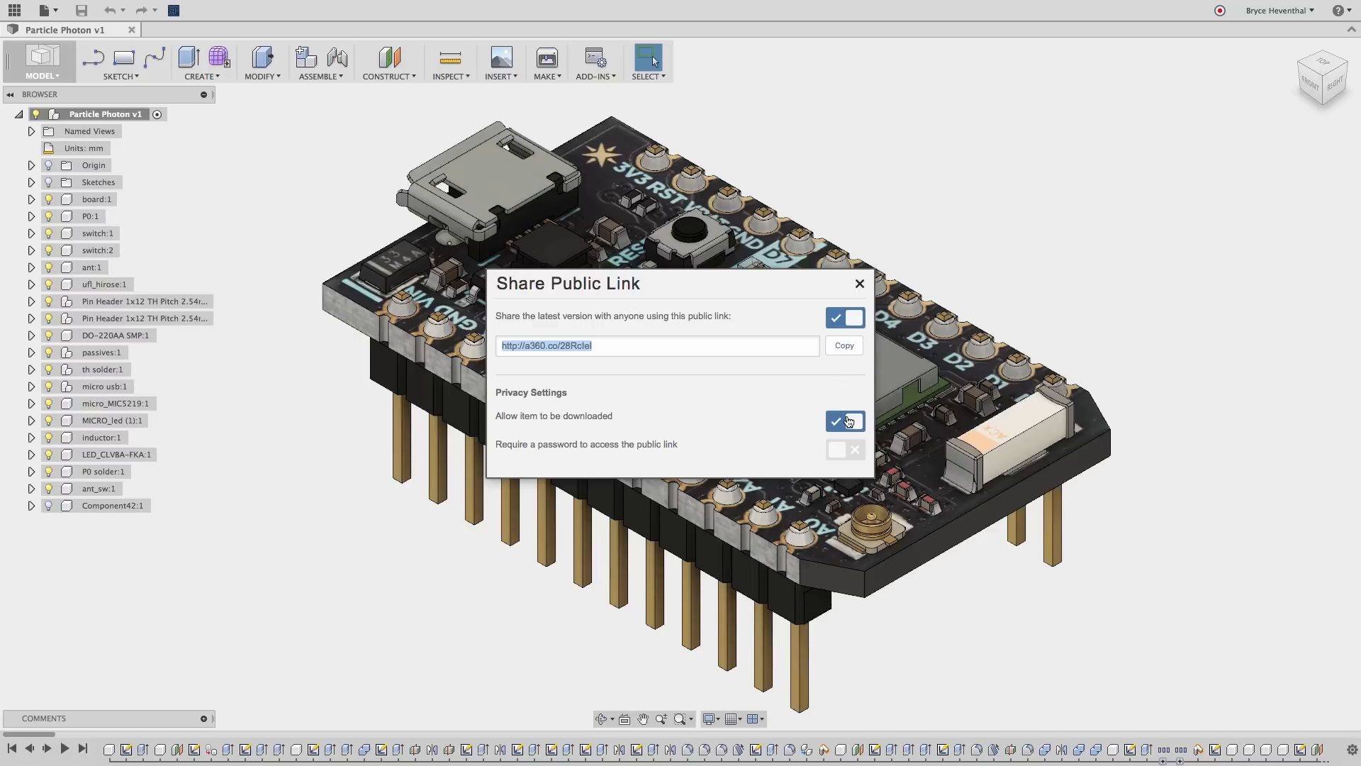
left_click(844, 450)
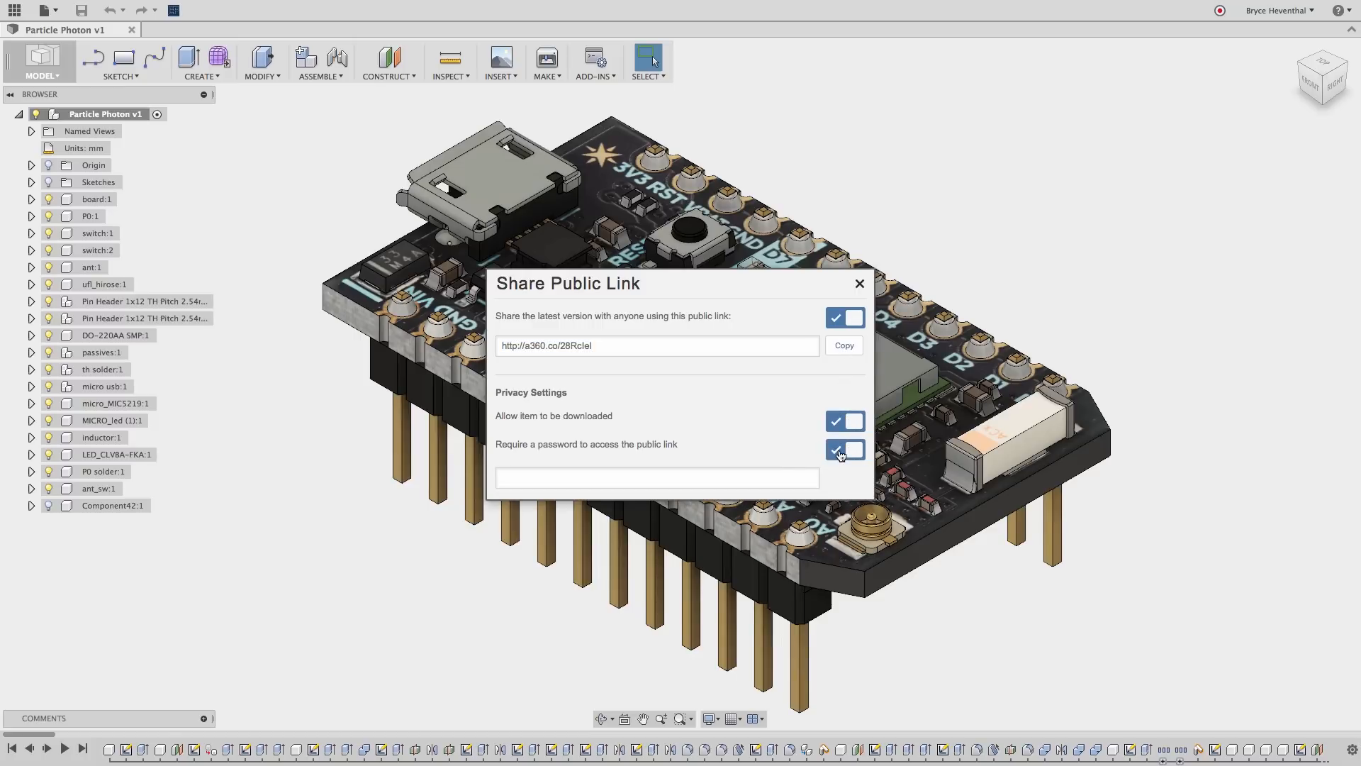
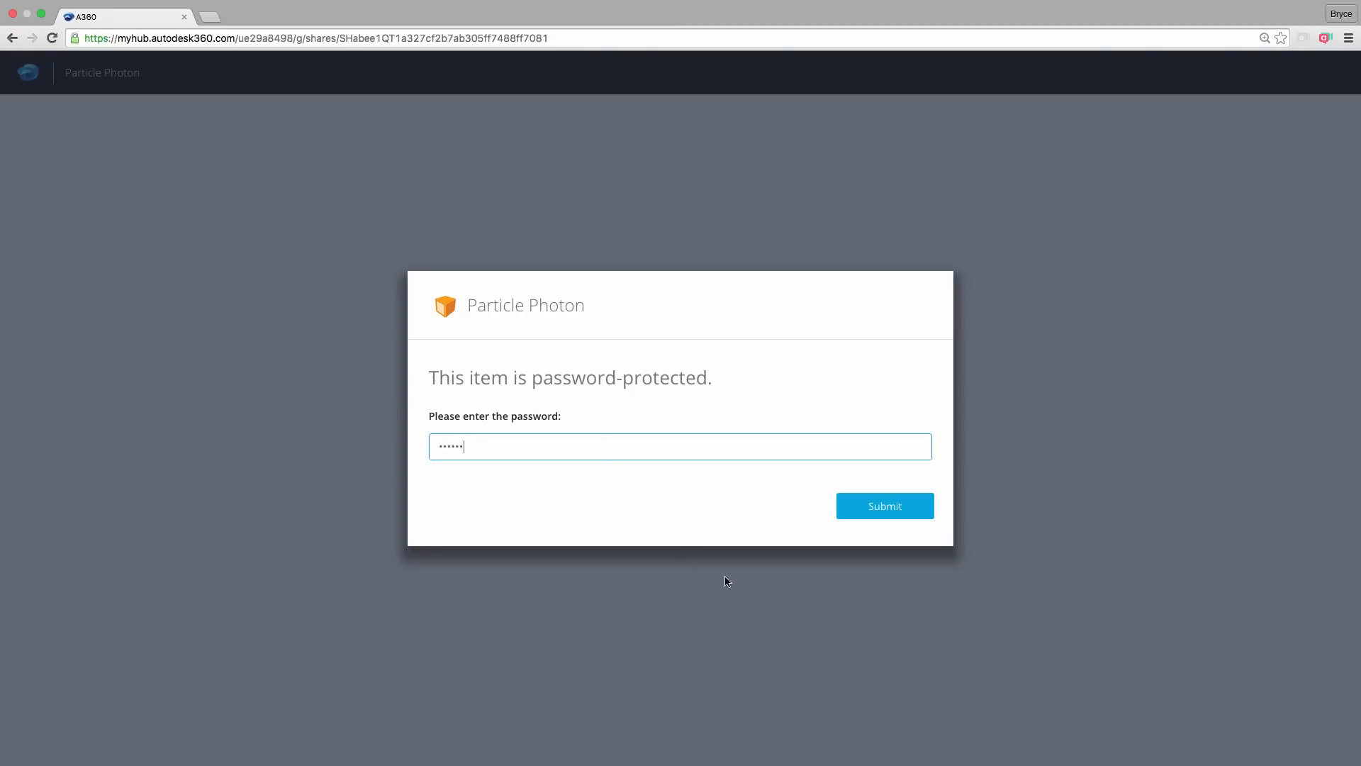
Submit the password to unlock the shared model, then orbit the board around and back to front.
left_click(883, 505)
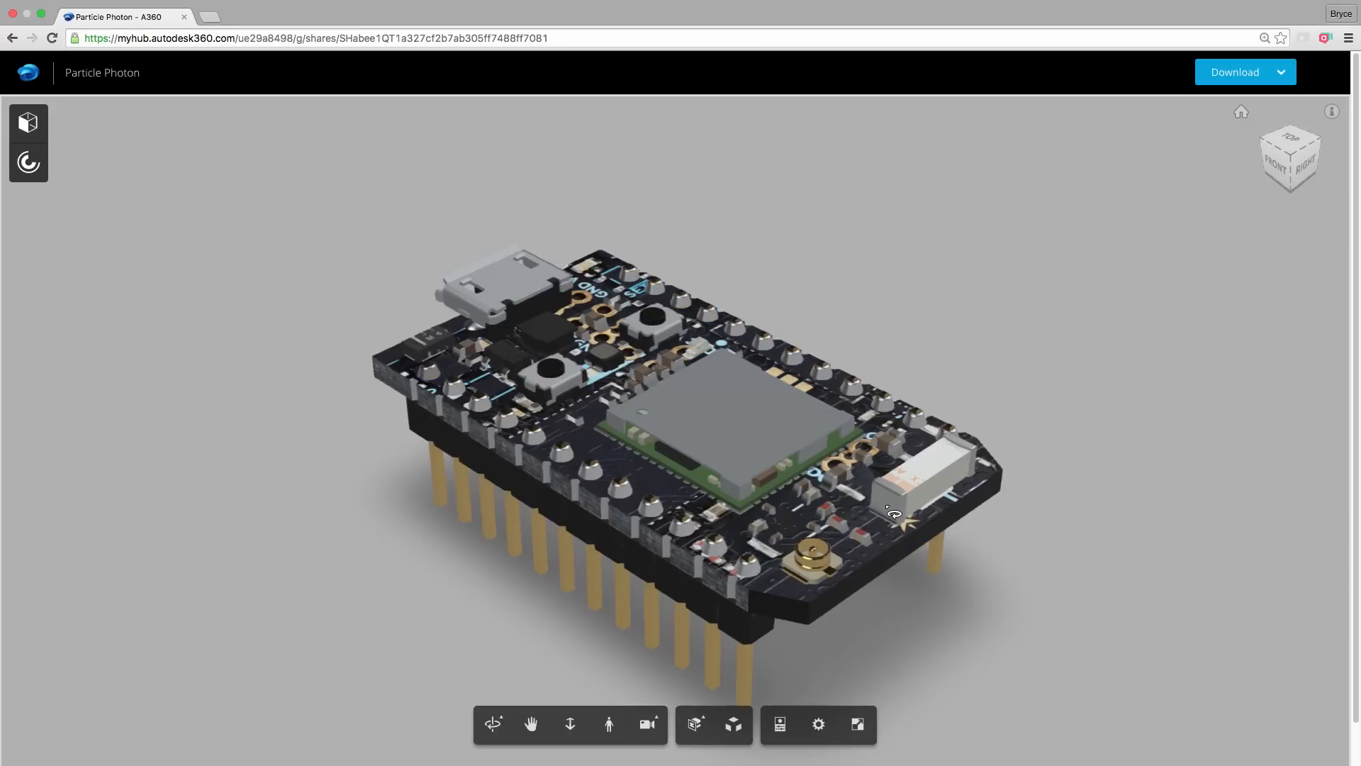
left_click_drag(895, 512, 942, 478)
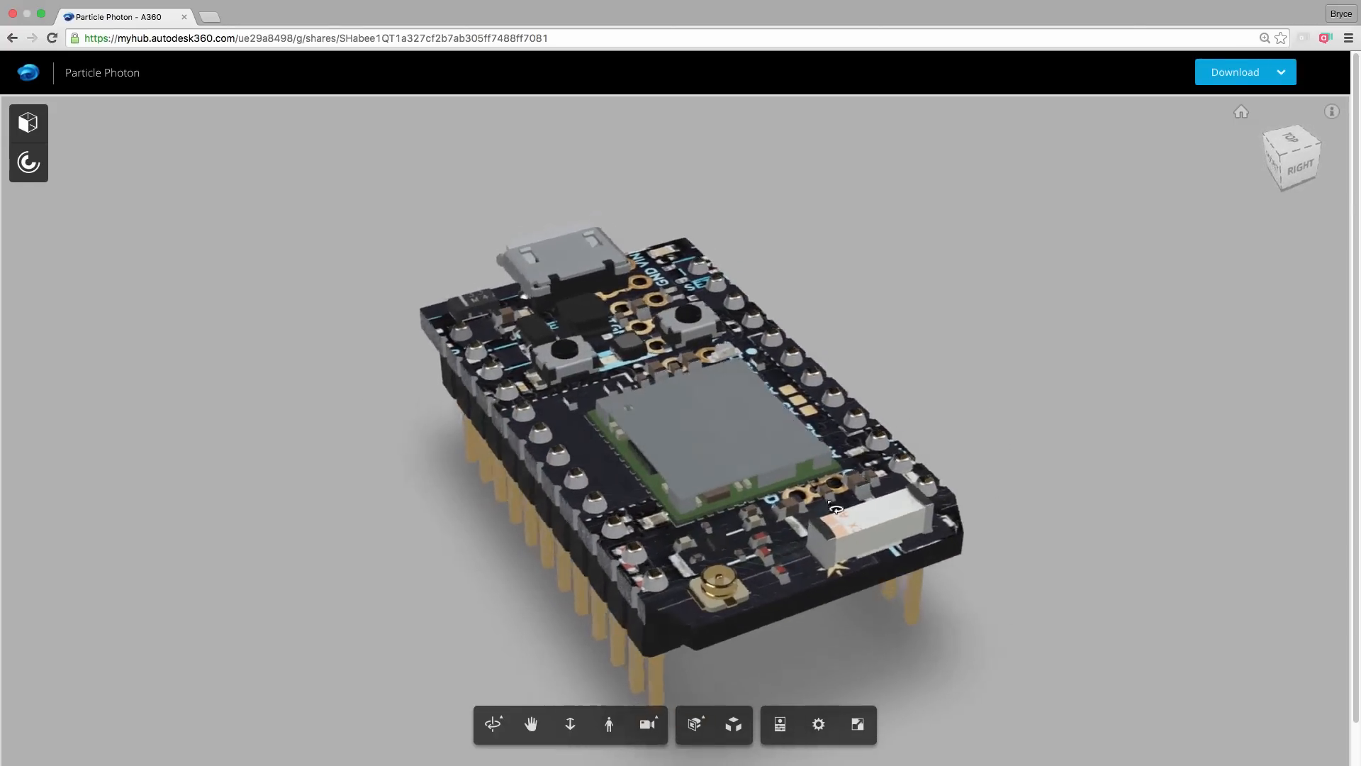
left_click_drag(837, 509, 932, 519)
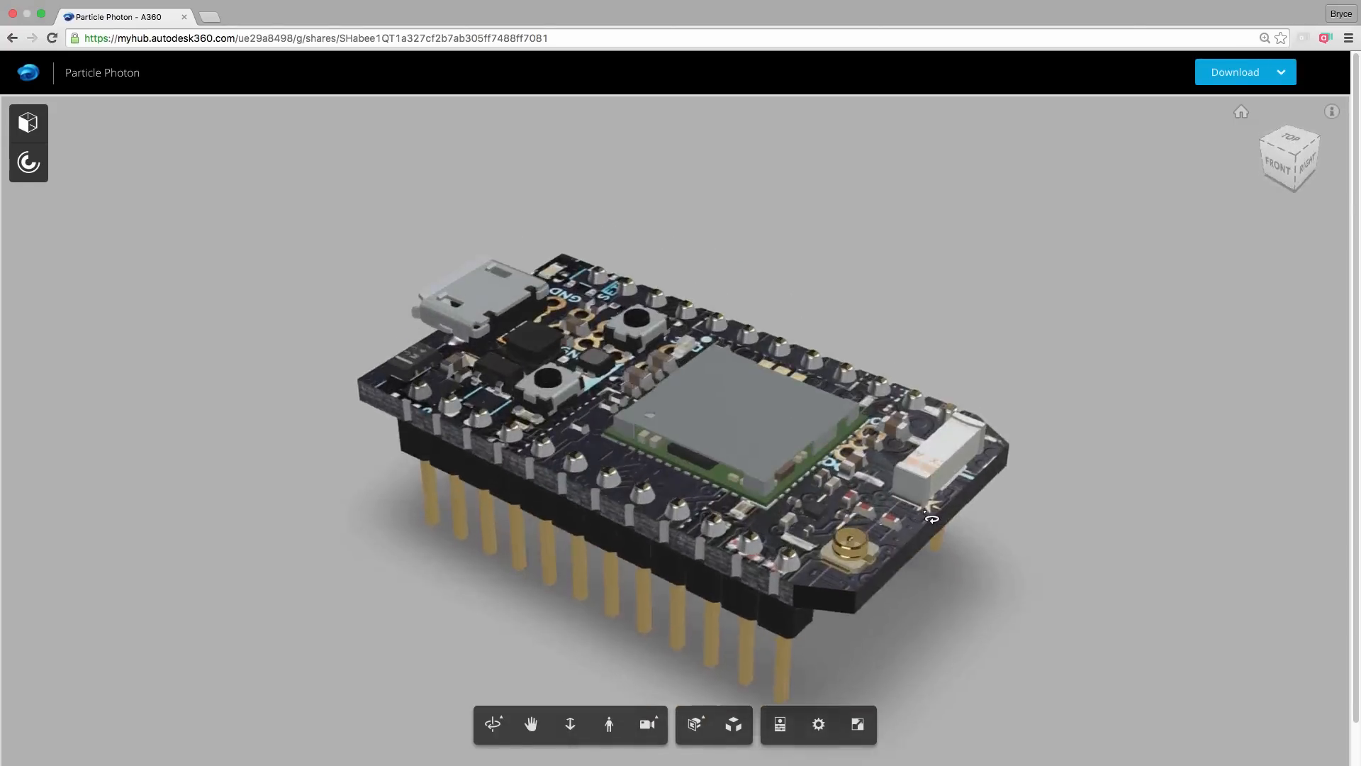
left_click(29, 122)
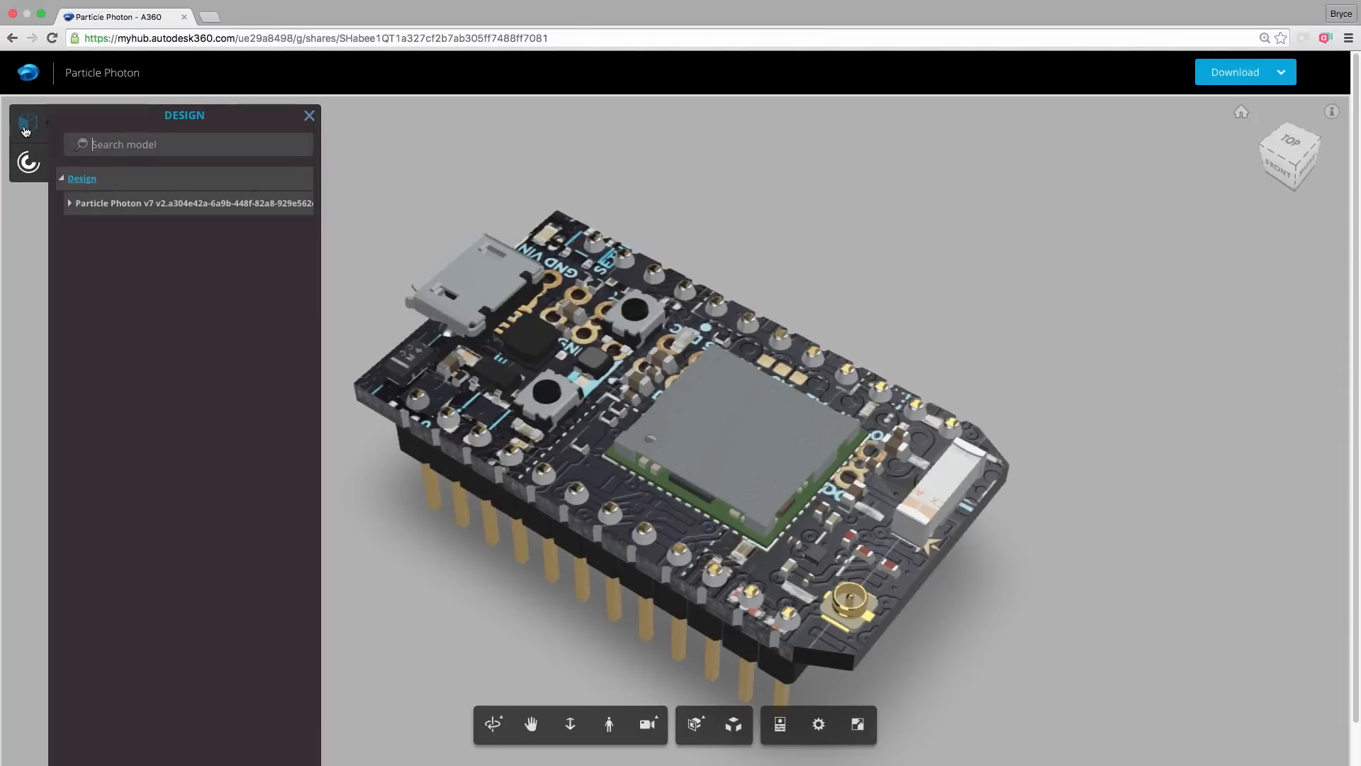
left_click(69, 202)
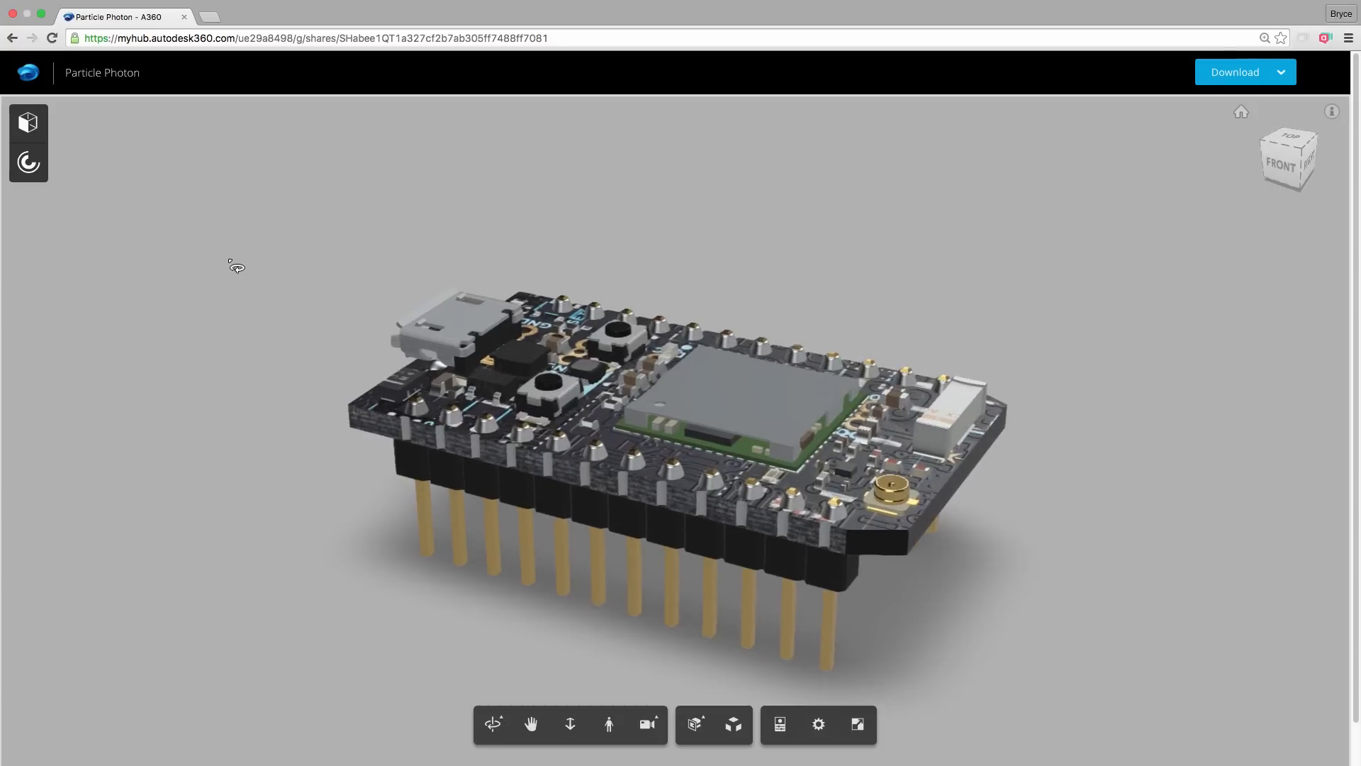
Preview a section cut, explode the board's components apart, then collapse them back together.
left_click(695, 723)
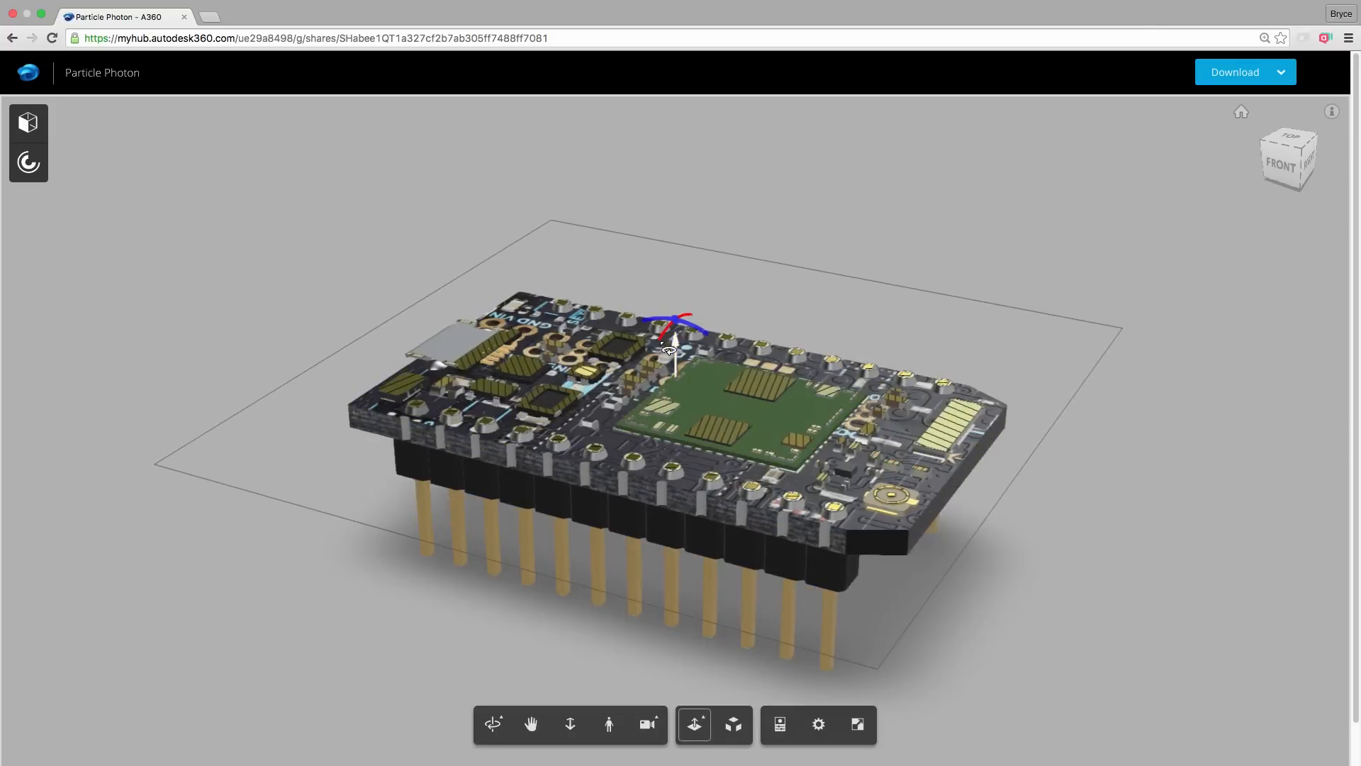
left_click(733, 724)
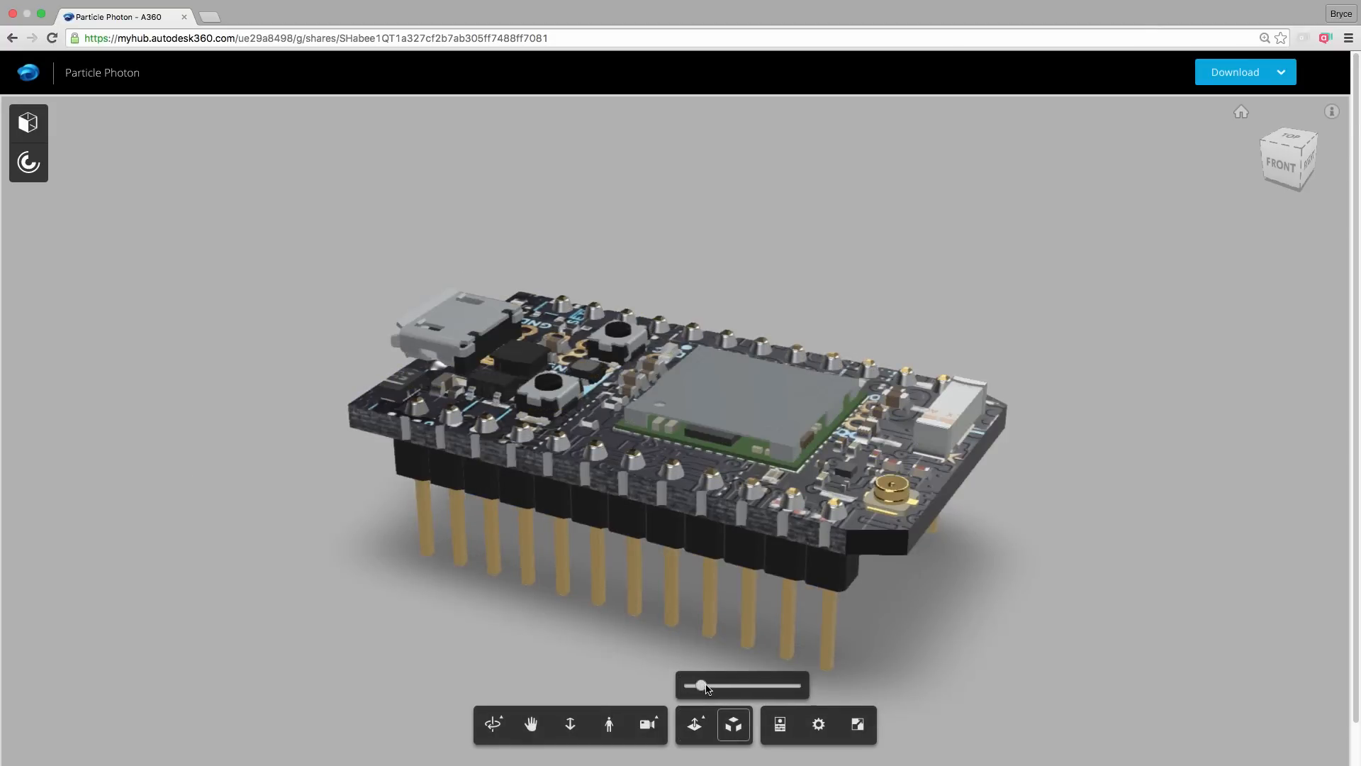
left_click_drag(702, 687, 716, 686)
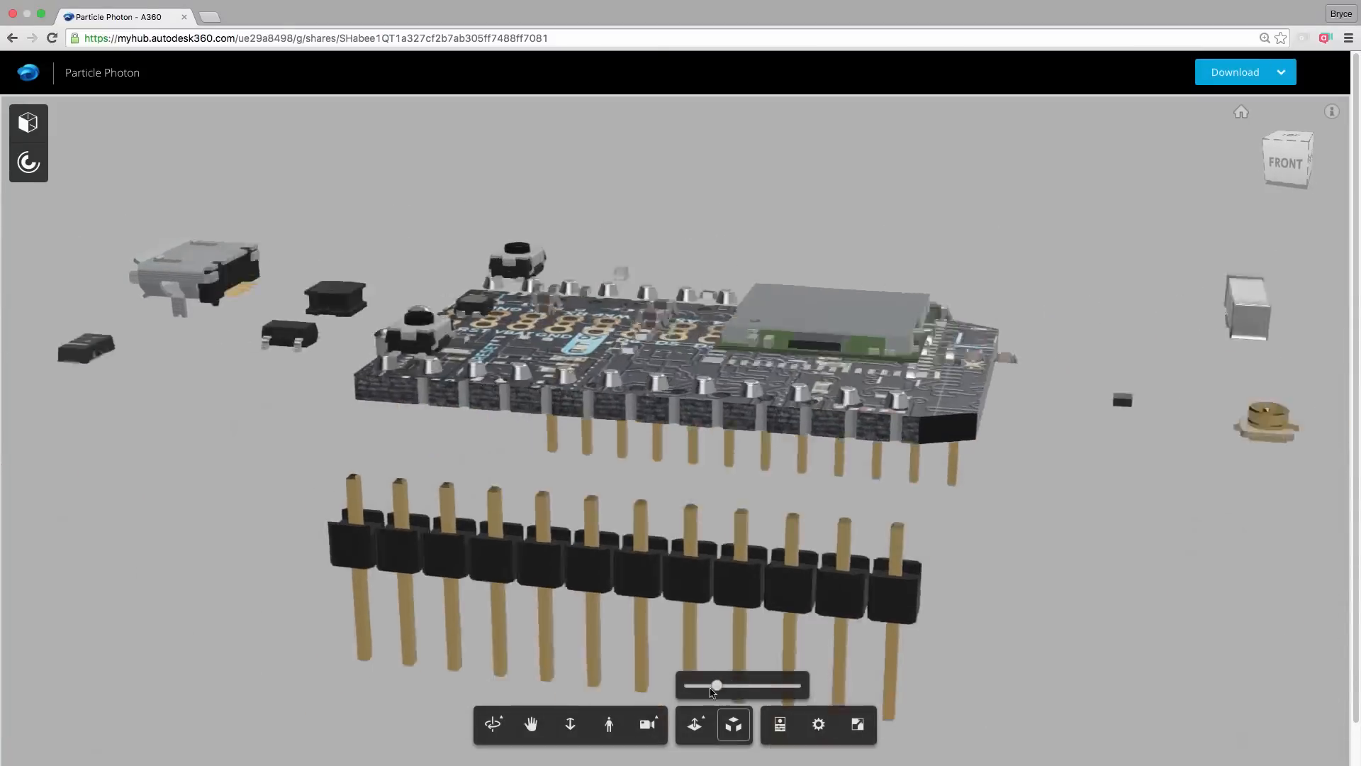
left_click_drag(714, 685, 690, 685)
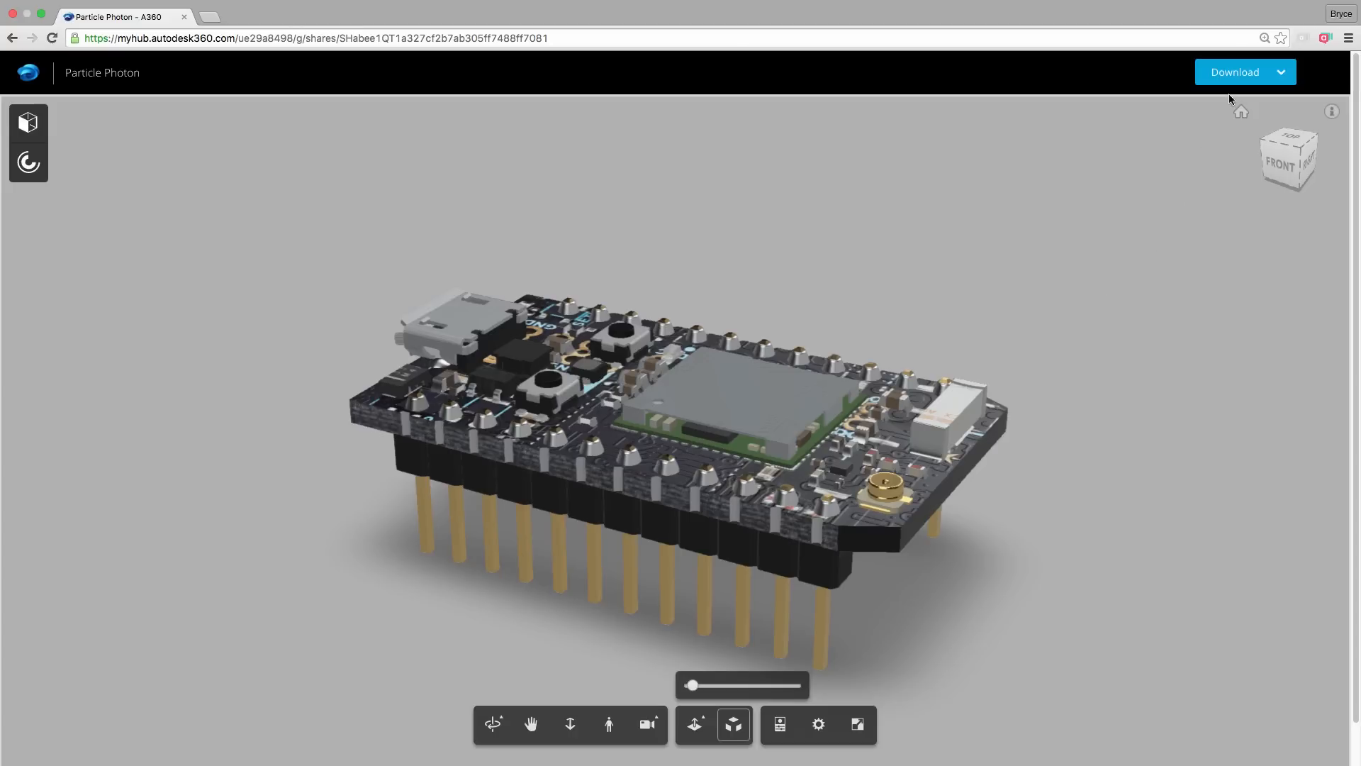
Download the shared Particle Photon design in STEP format from the Download list.
left_click(1245, 72)
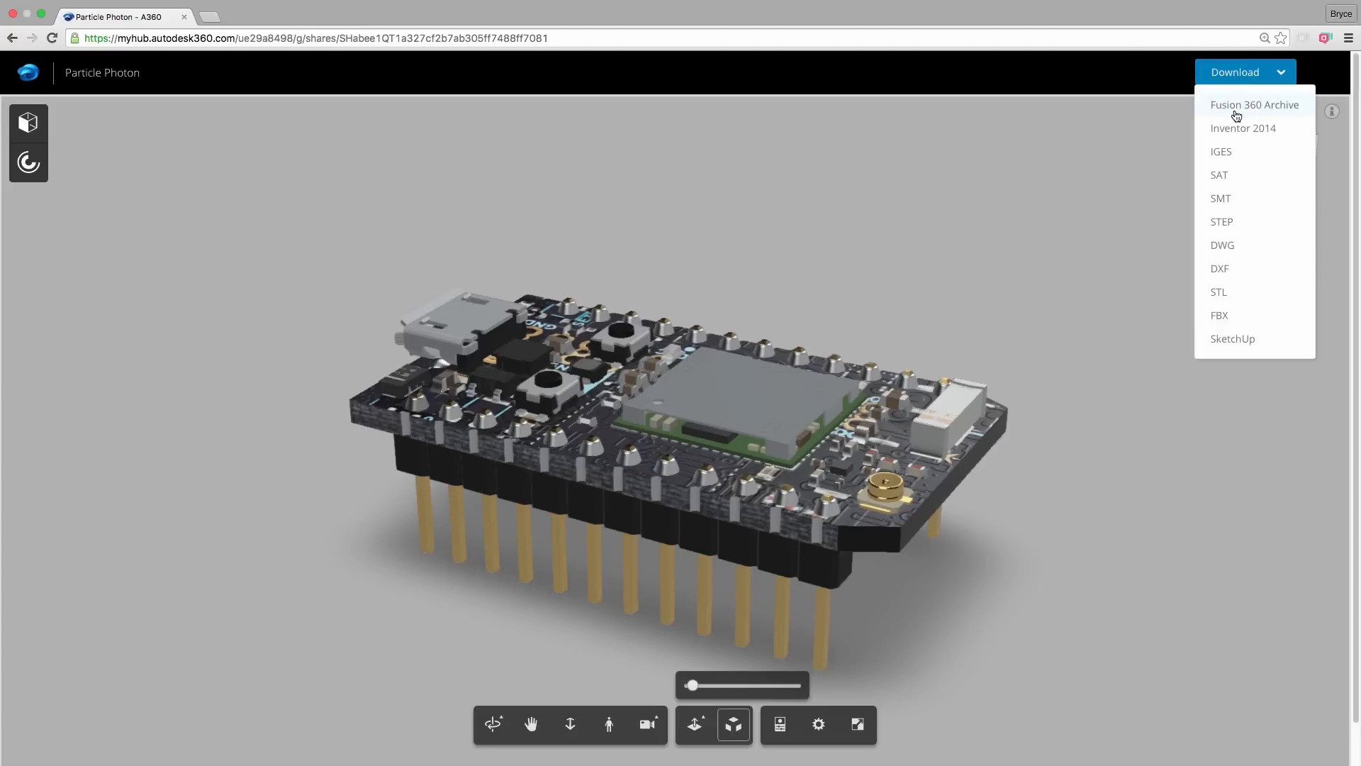
mouse_move(1228, 221)
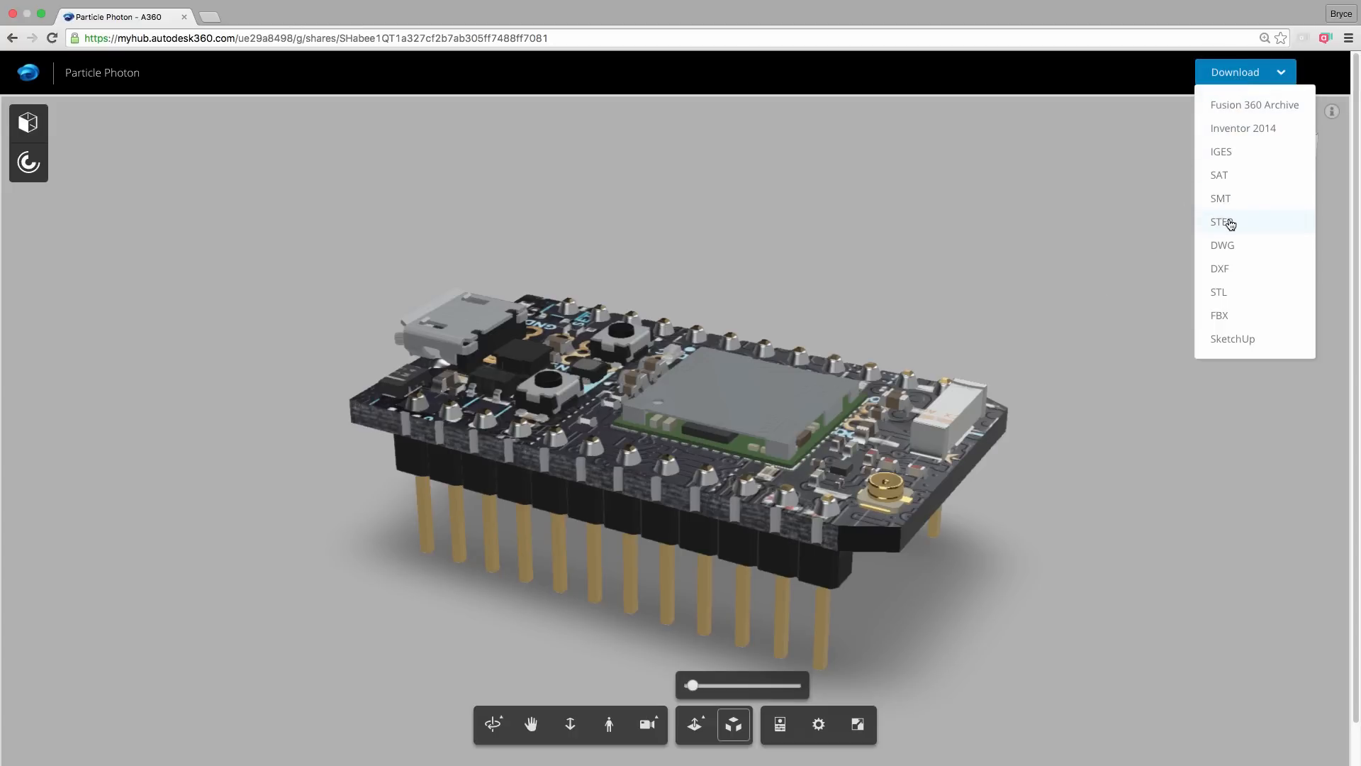
left_click(1221, 223)
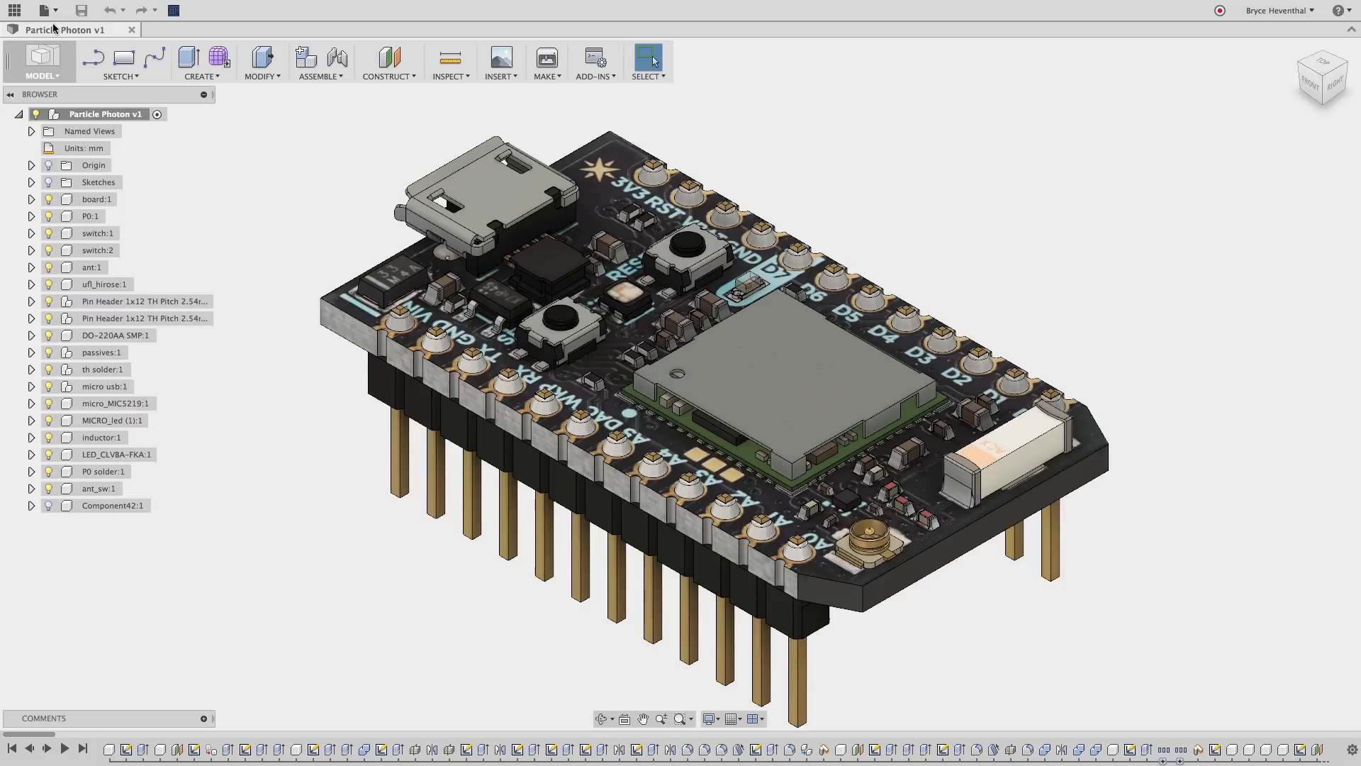
Reach the Share Public Link settings for the design to disable its public link.
left_click(45, 10)
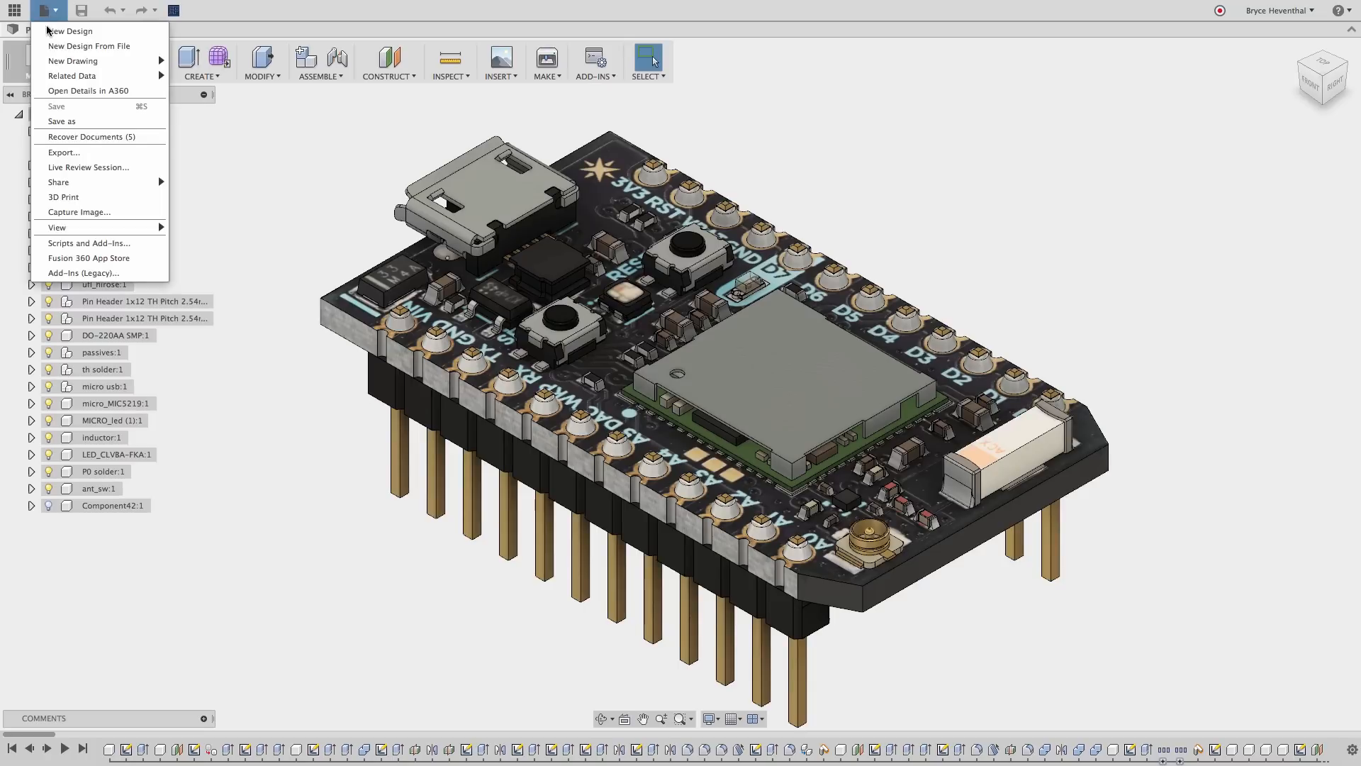
mouse_move(58, 181)
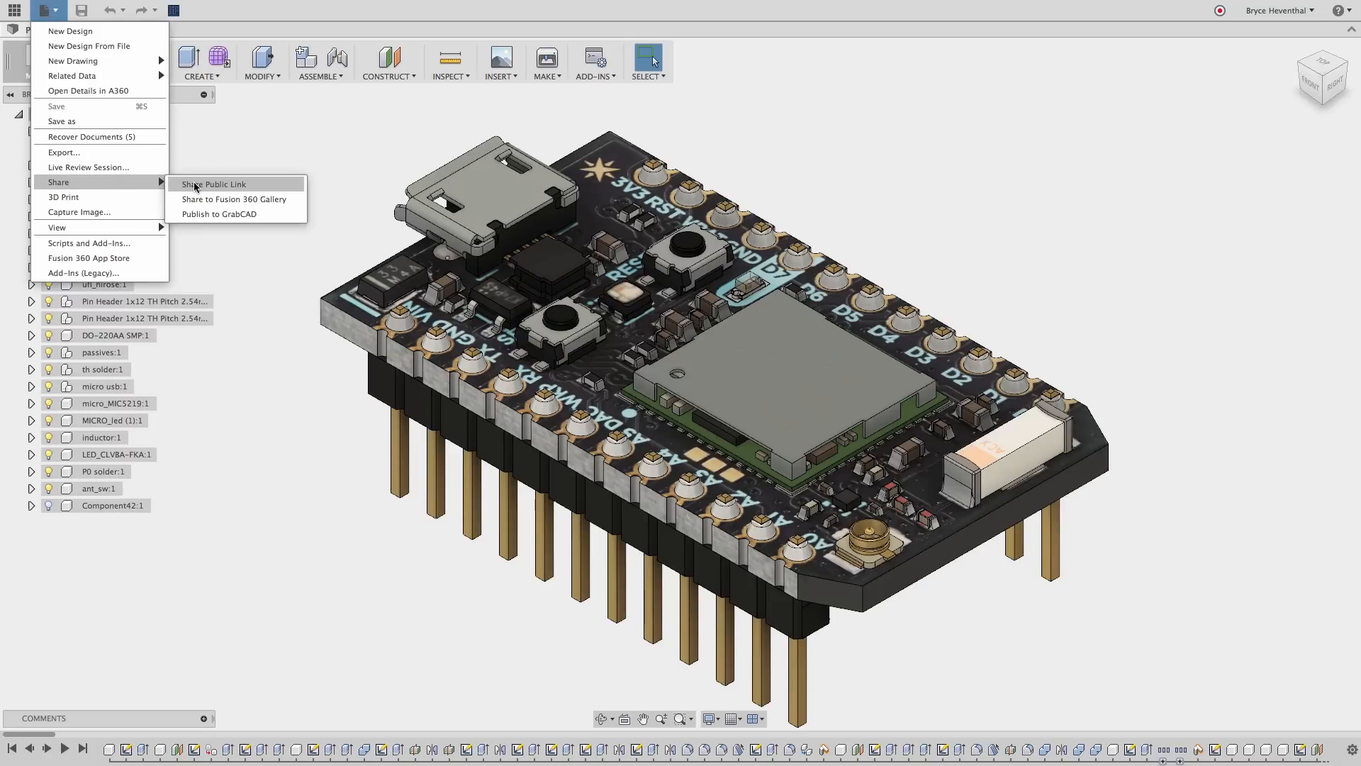
left_click(212, 185)
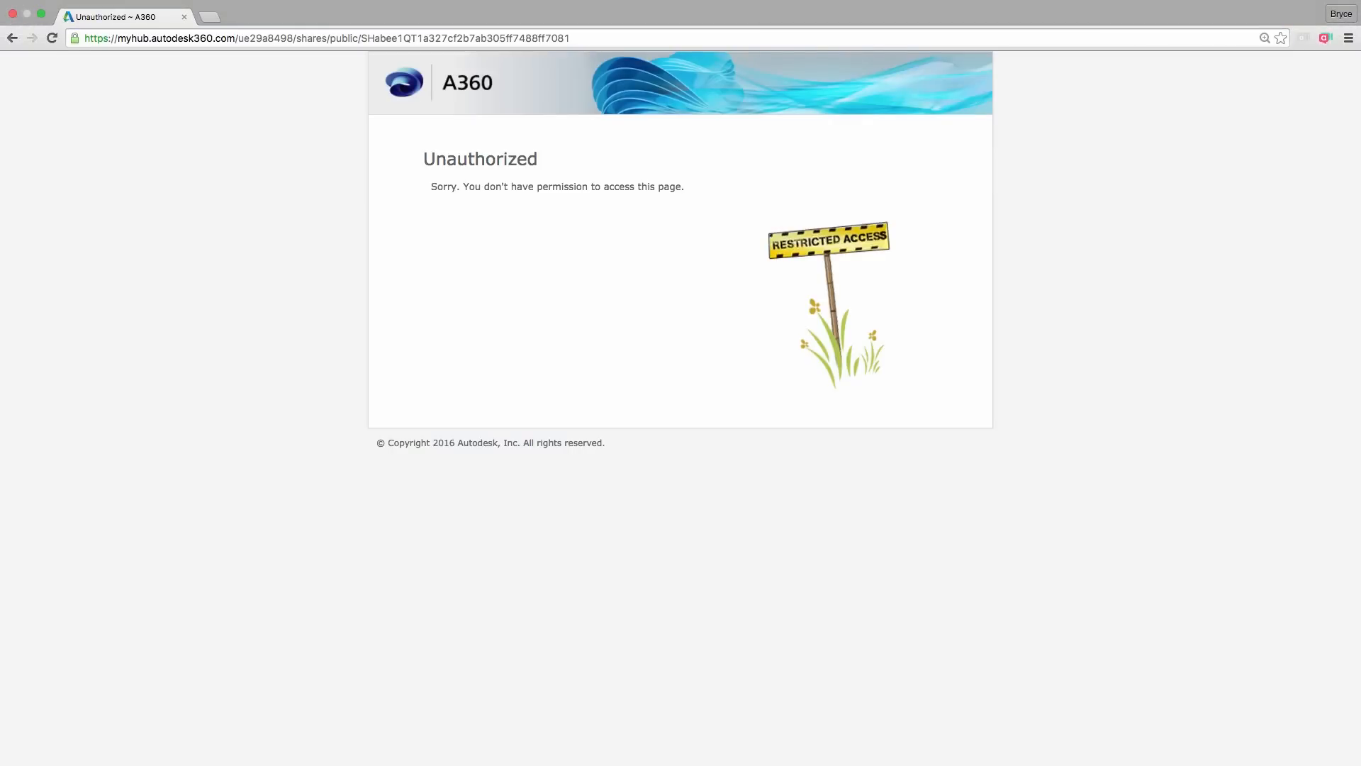
mouse_move(617, 211)
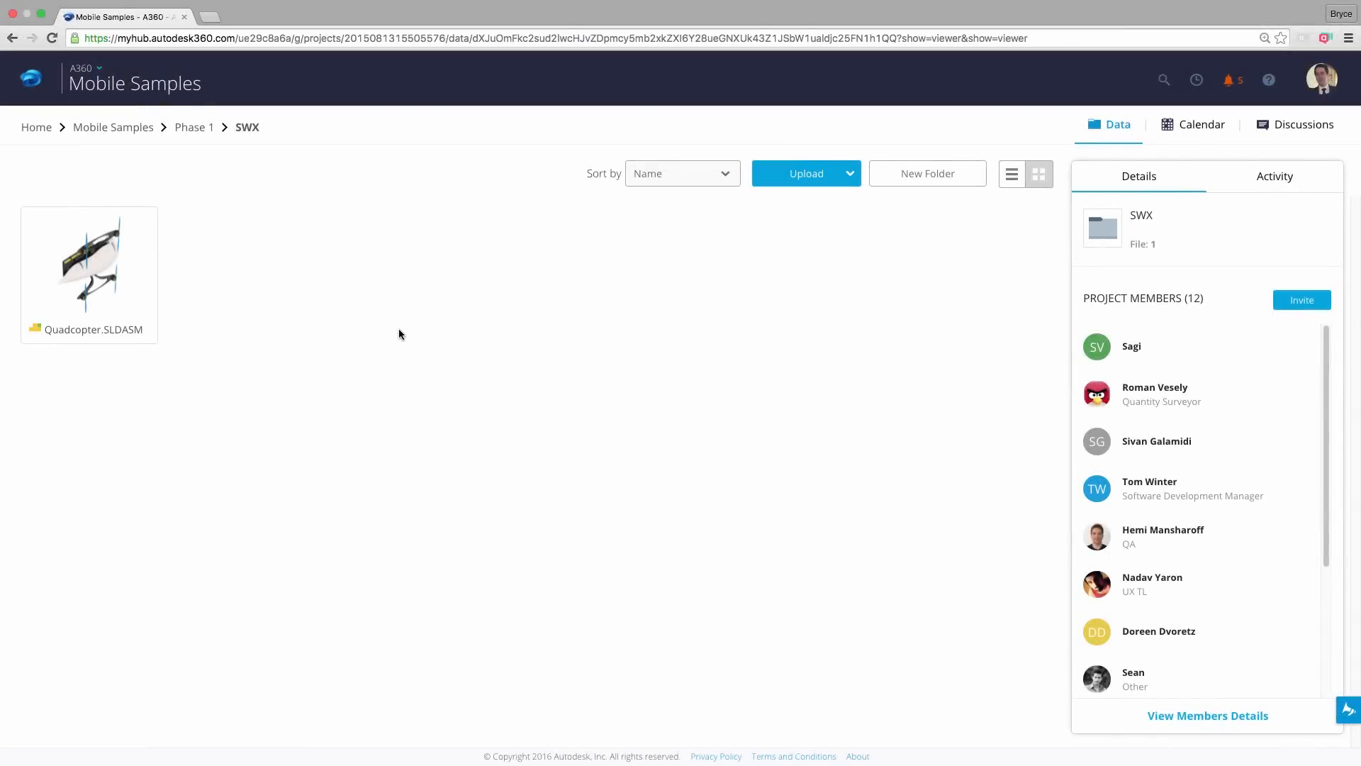
mouse_move(378, 334)
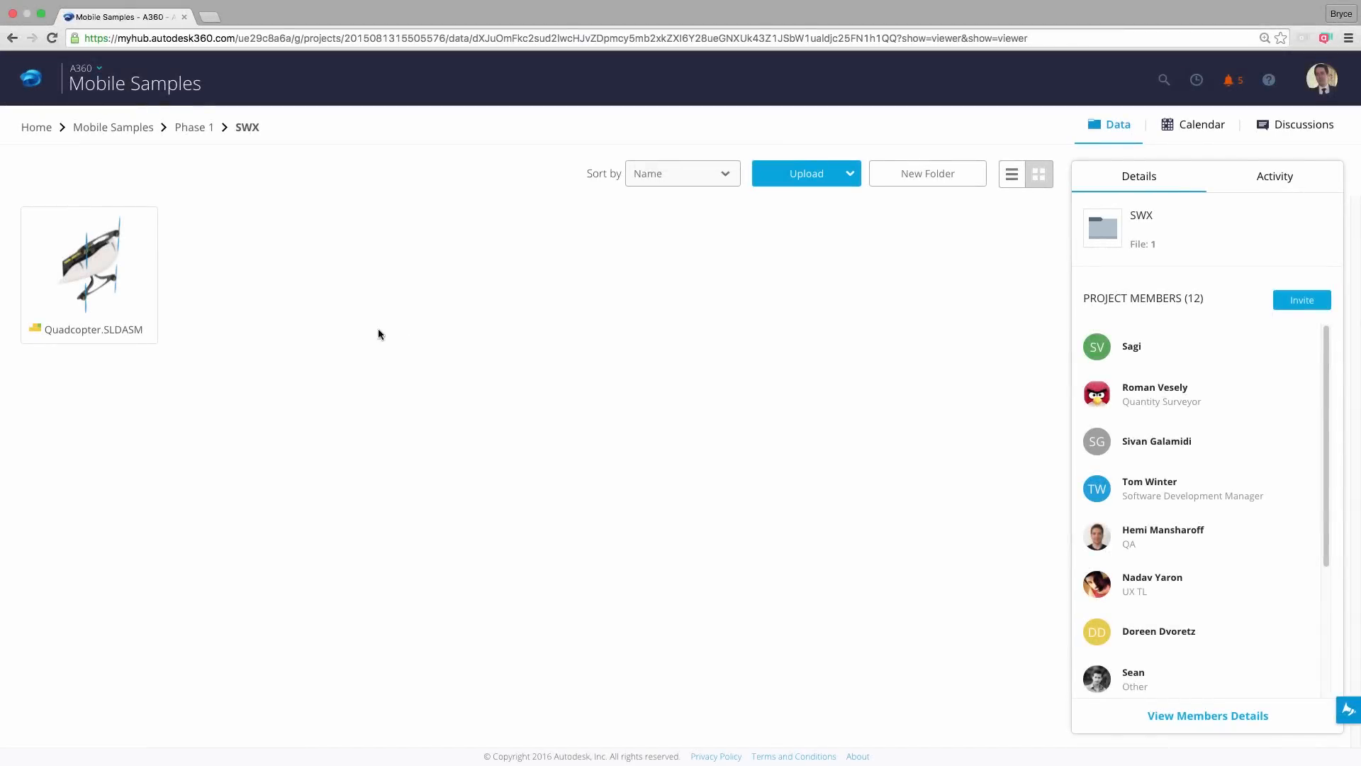
mouse_move(88, 270)
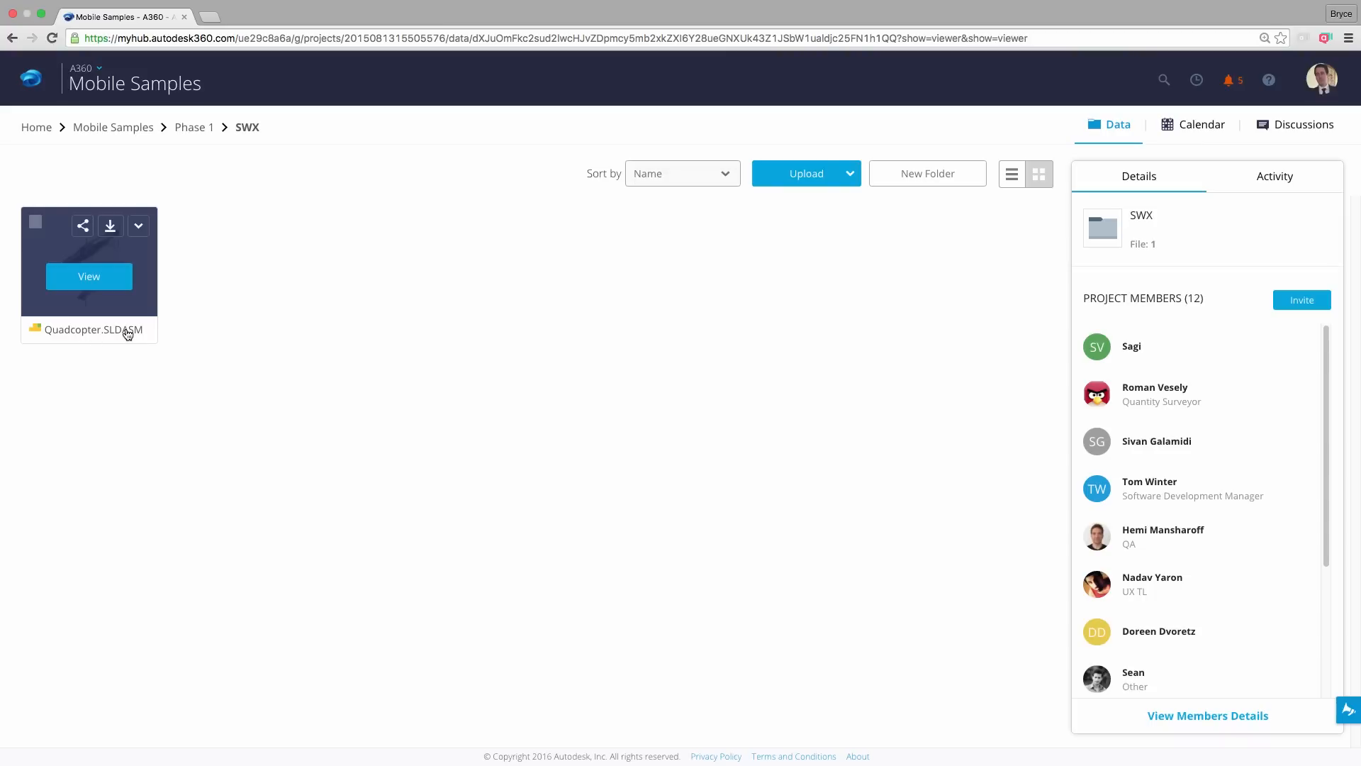
View the Quadcopter.SLDASM assembly from the SWX folder in the A360 viewer.
left_click(82, 225)
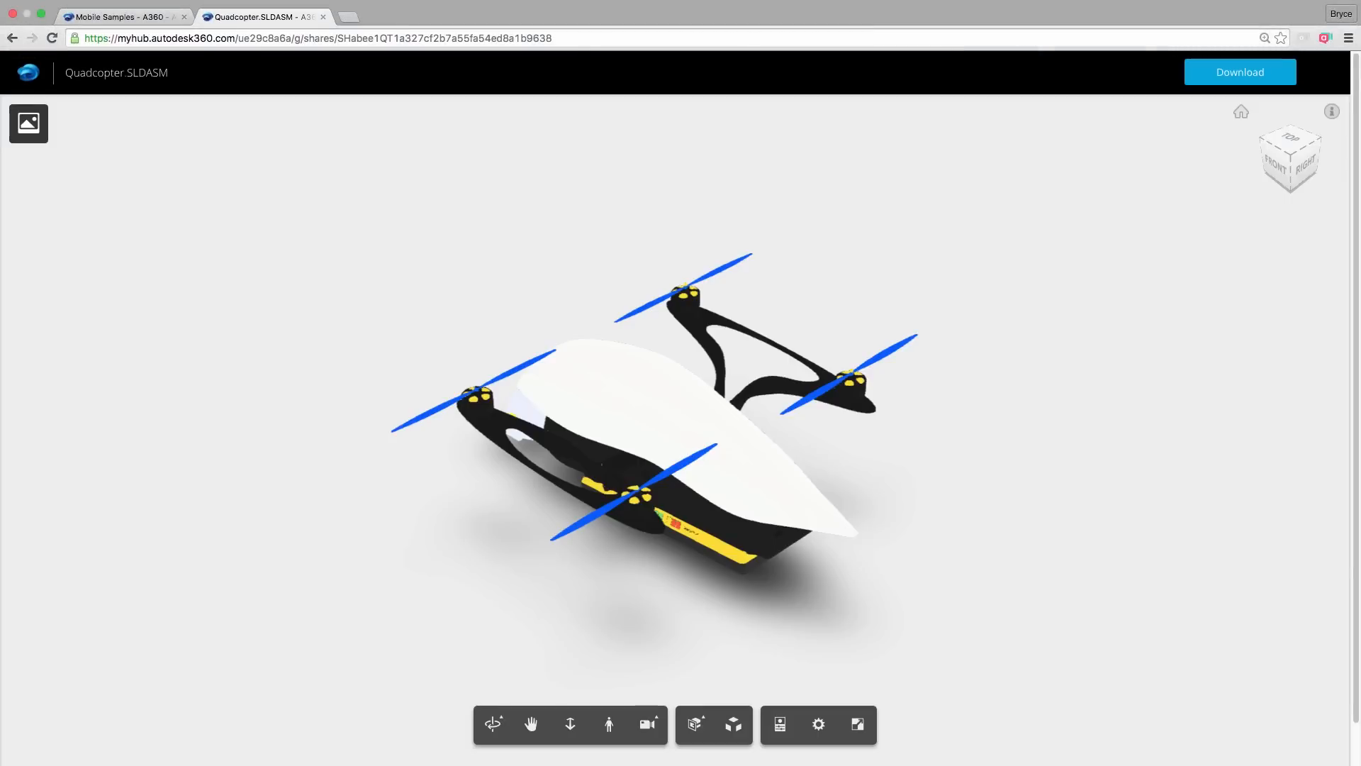
Orbit the Quadcopter to another side and download the assembly as an archive.
left_click_drag(650, 391, 608, 322)
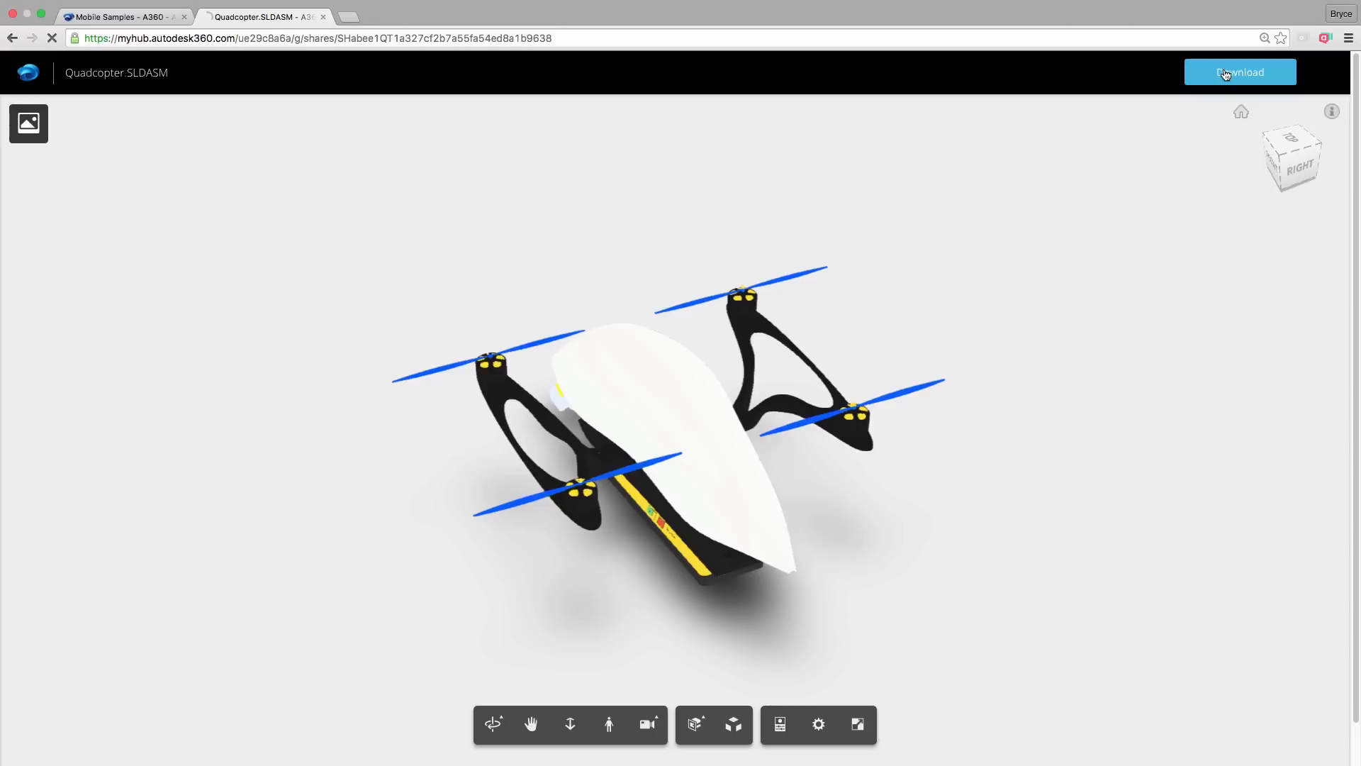
left_click(1239, 73)
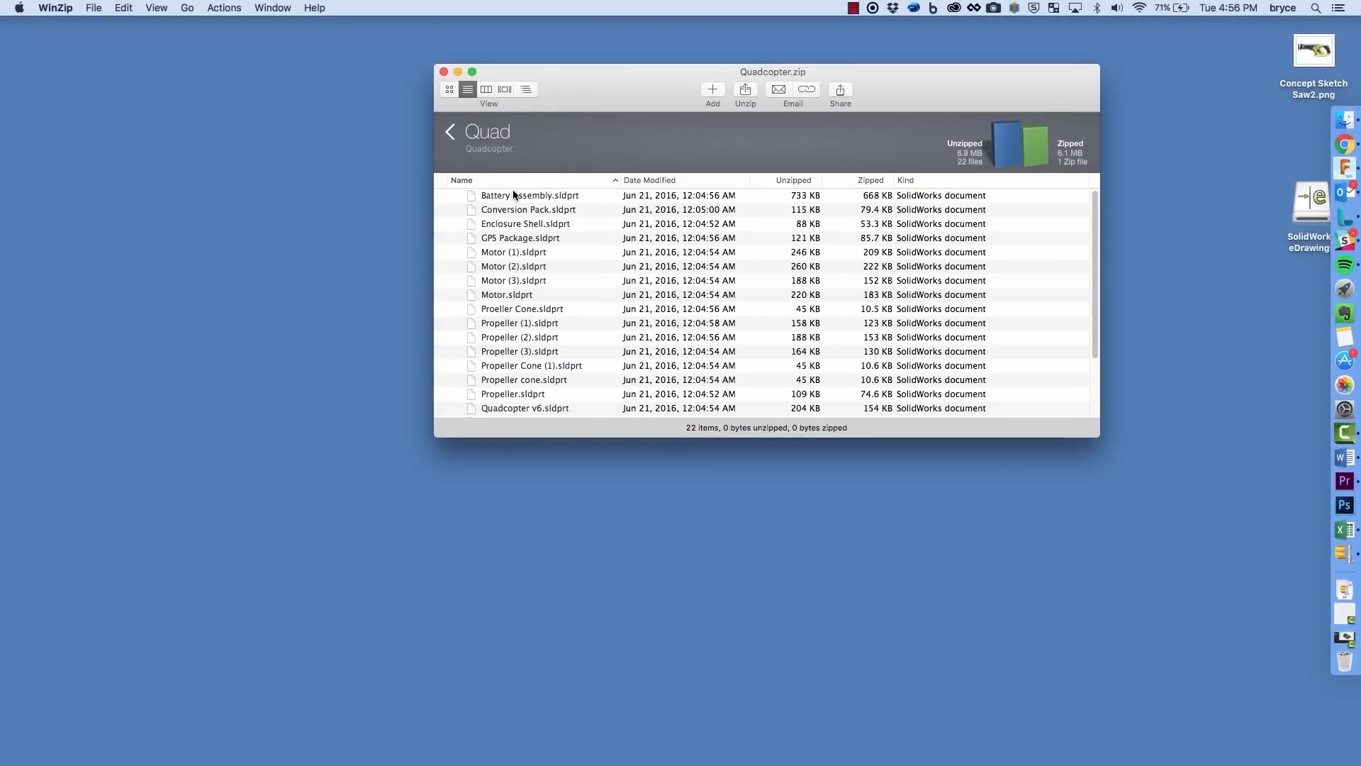
Scroll the Quadcopter.zip listing past Quadcopter v6.sldprt to see the remaining SolidWorks parts.
scroll("down", 3)
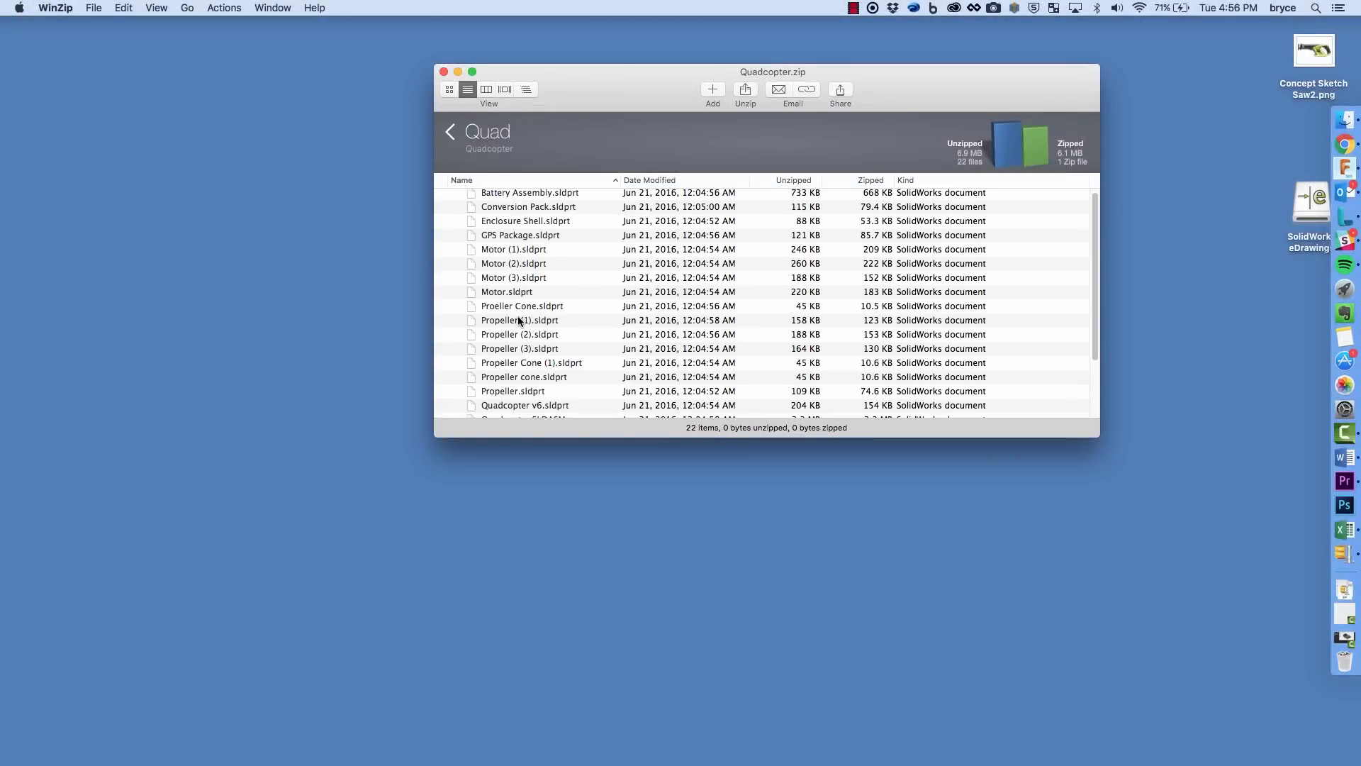